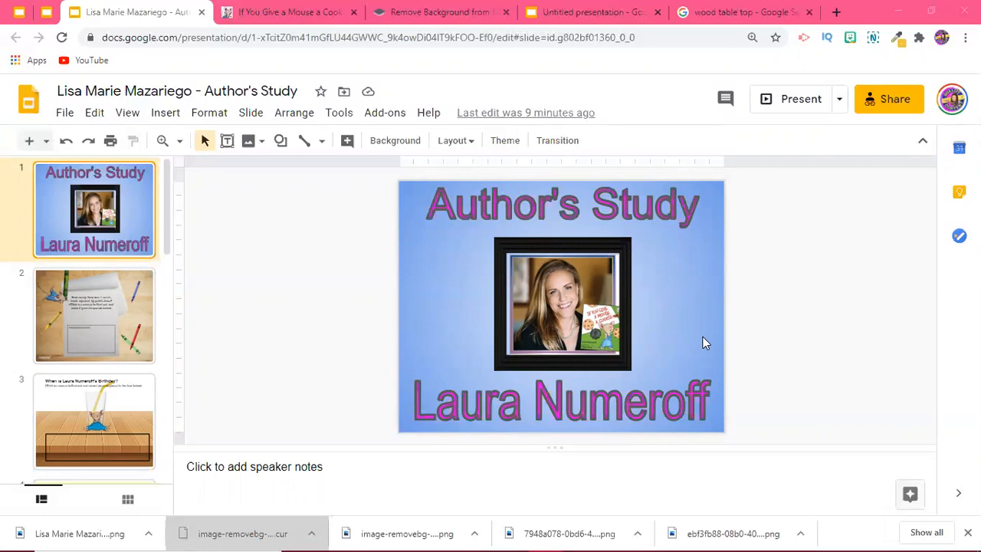
pyautogui.moveTo(677, 339)
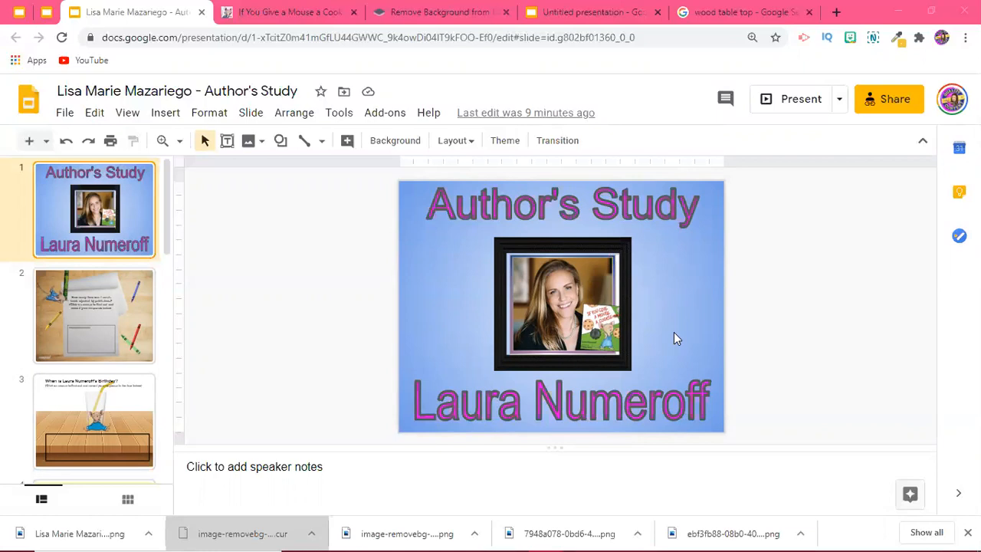
pyautogui.moveTo(683, 362)
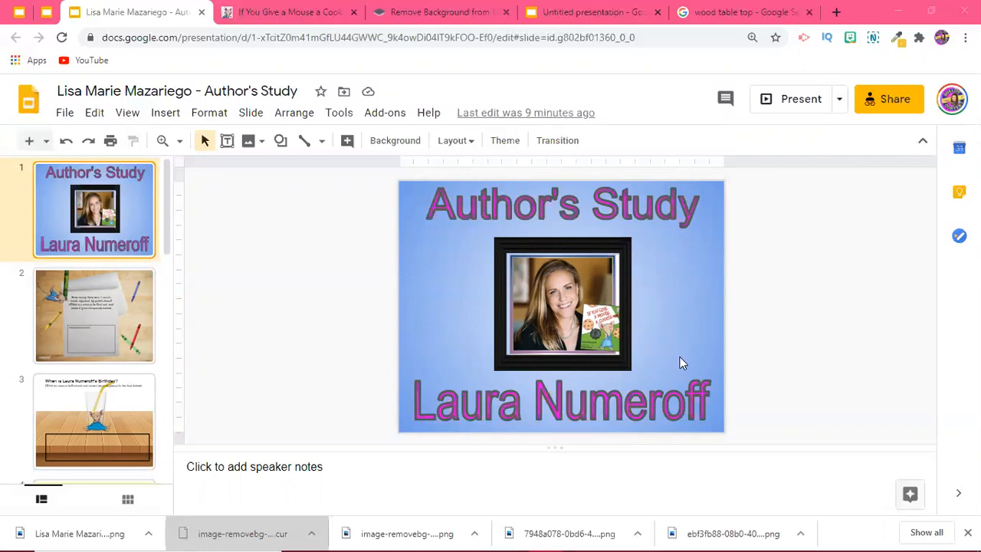
pyautogui.moveTo(441, 257)
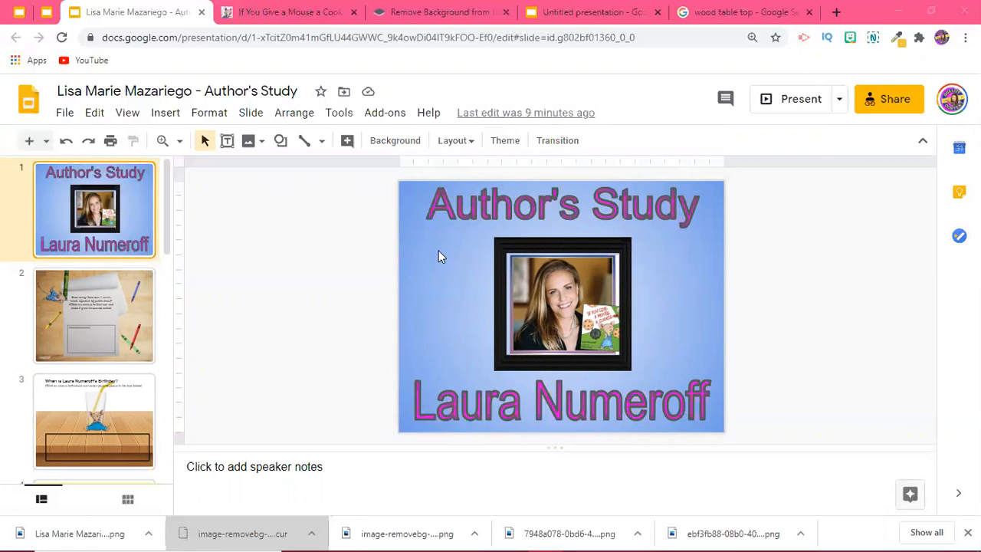
pyautogui.moveTo(152, 322)
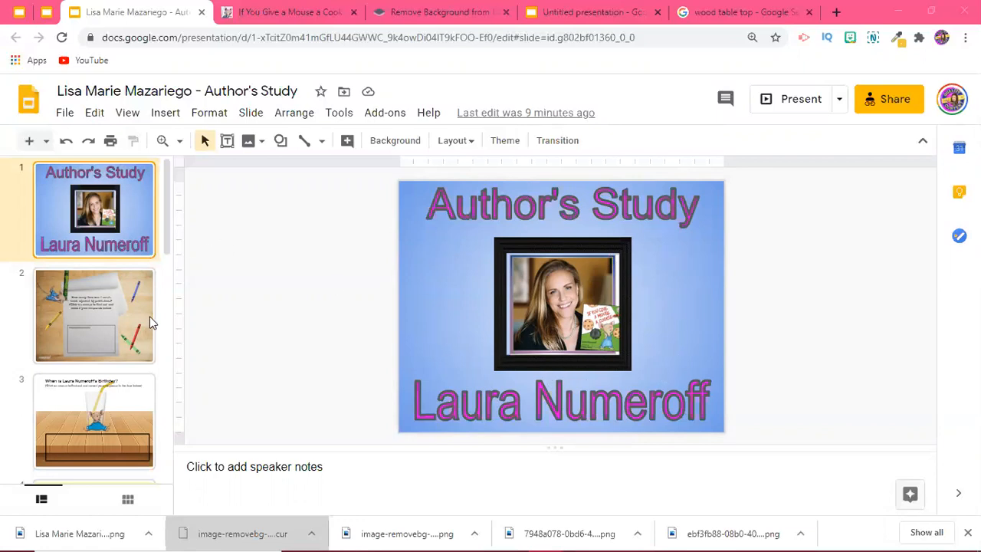
# - Go to slide 2, the question about how many publishers rejected Laura's book
pyautogui.click(95, 316)
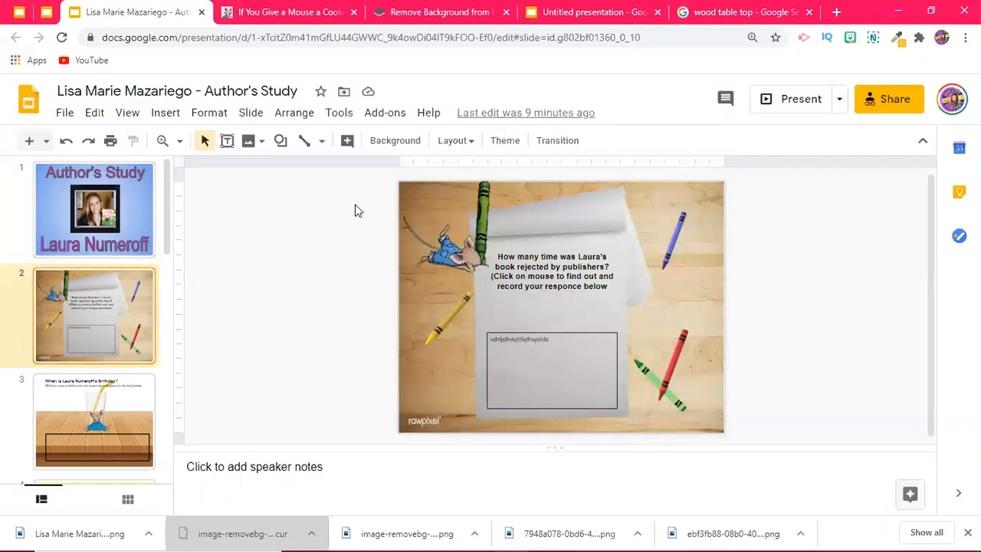
pyautogui.moveTo(595, 215)
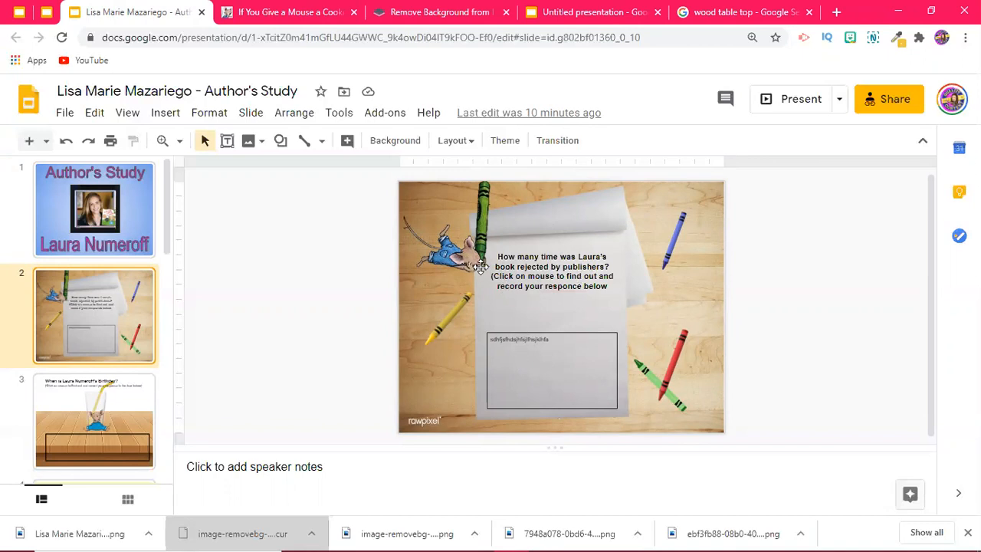
pyautogui.moveTo(457, 255)
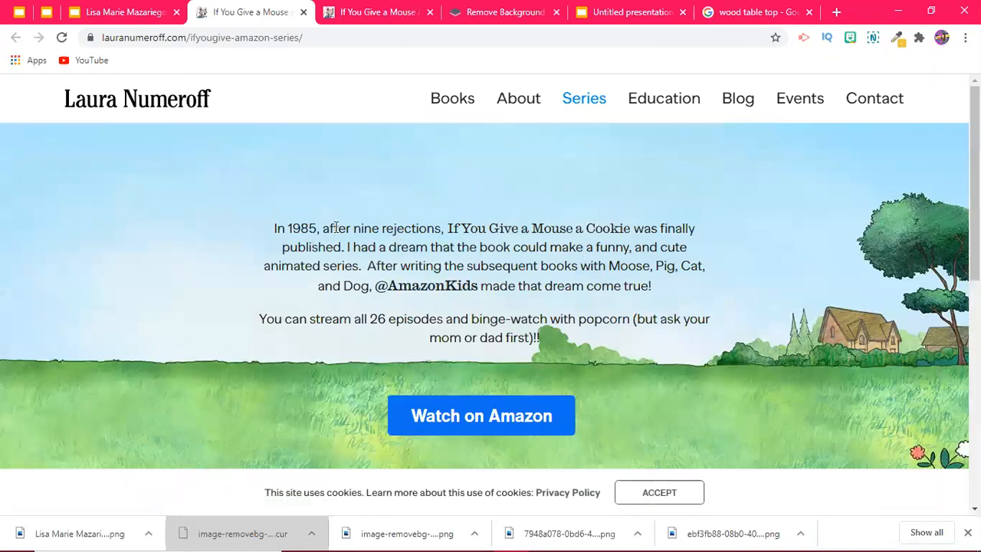
pyautogui.moveTo(564, 231)
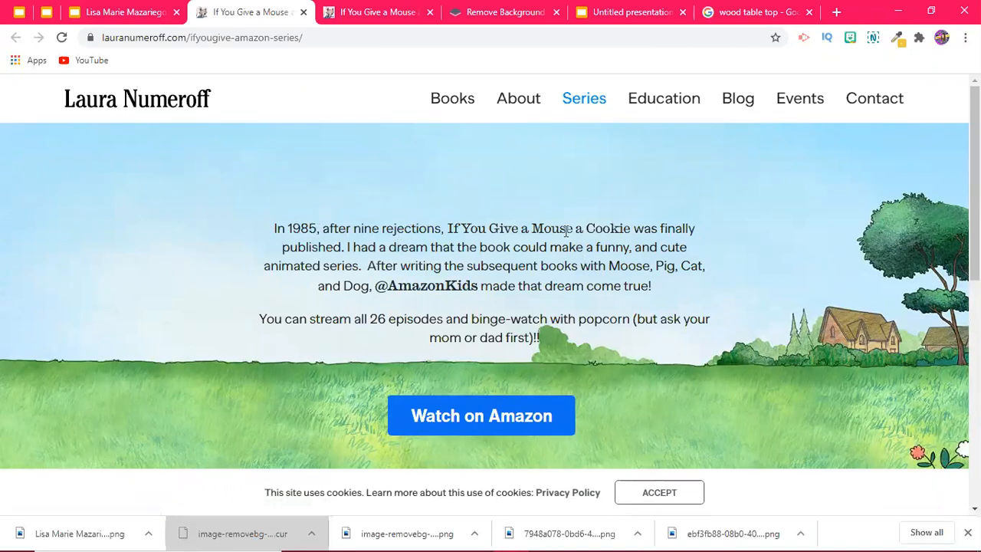
pyautogui.moveTo(405, 261)
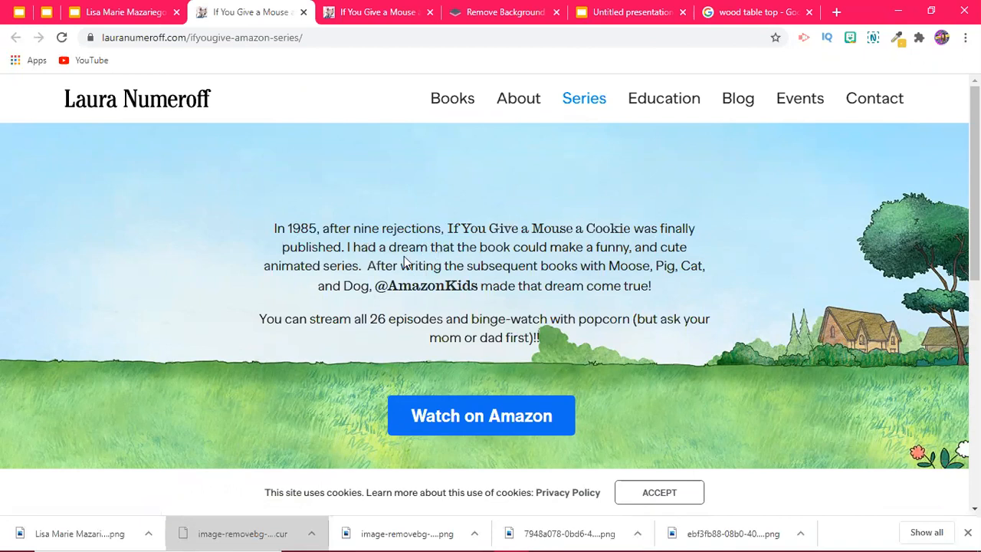
pyautogui.moveTo(221, 213)
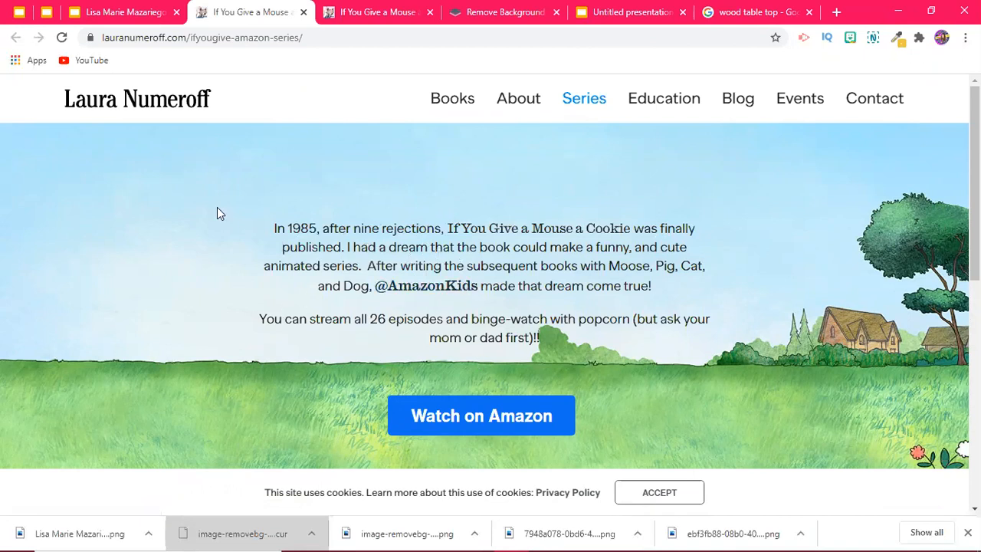
pyautogui.moveTo(277, 214)
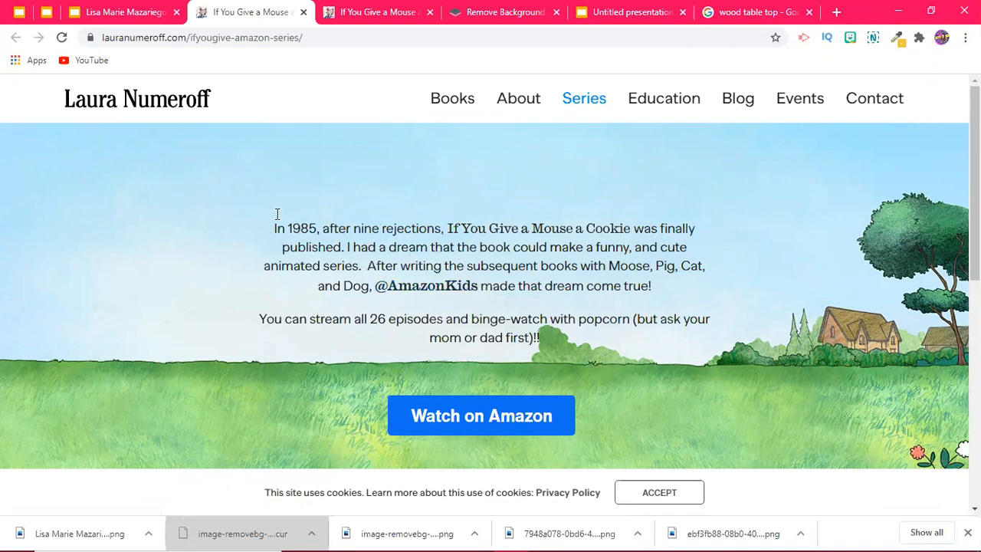
pyautogui.moveTo(275, 233)
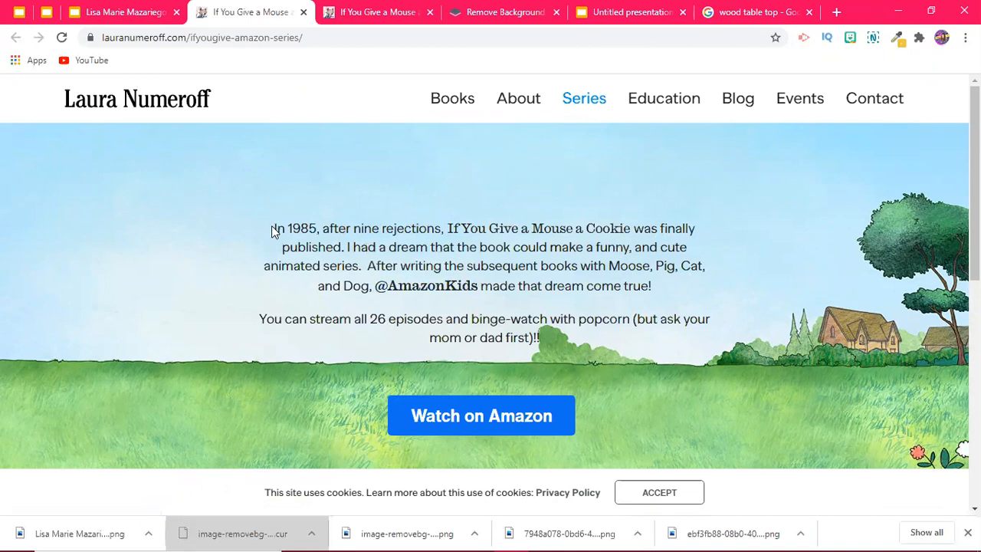
pyautogui.moveTo(320, 166)
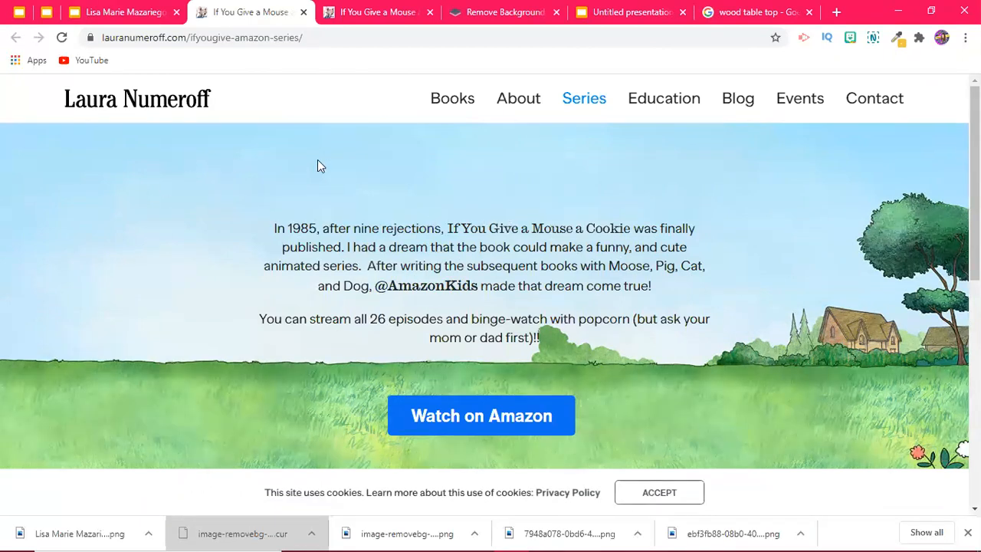
pyautogui.moveTo(224, 256)
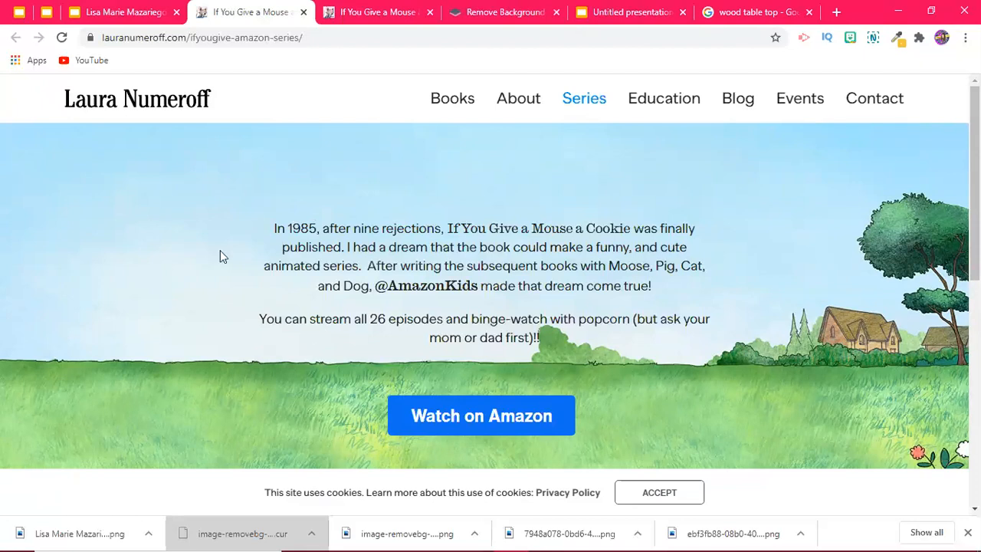
pyautogui.moveTo(43, 297)
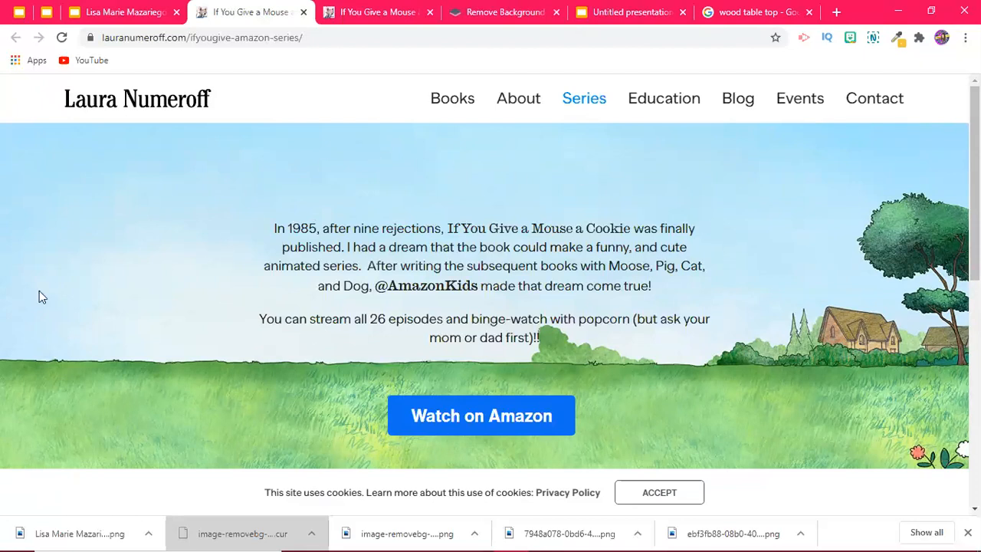
pyautogui.moveTo(112, 315)
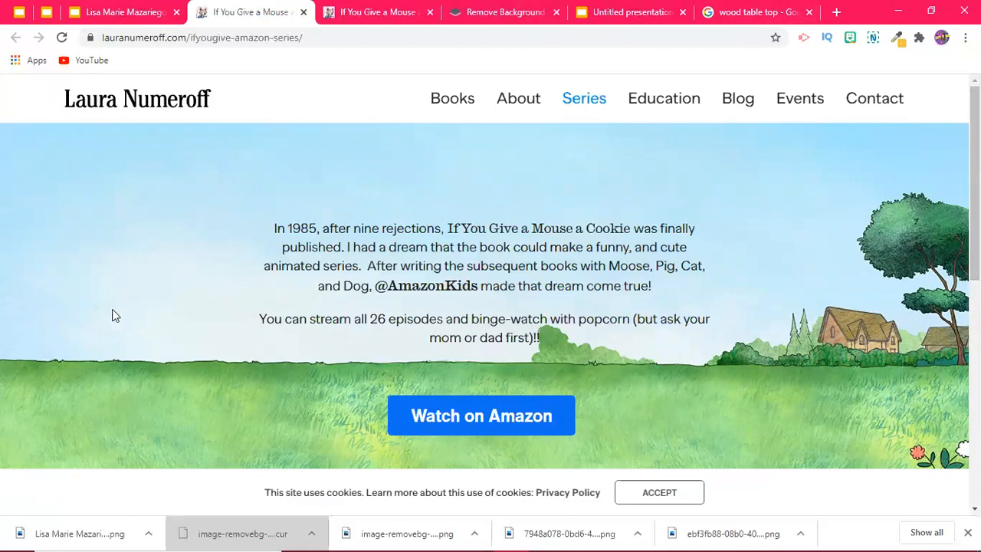
pyautogui.moveTo(249, 115)
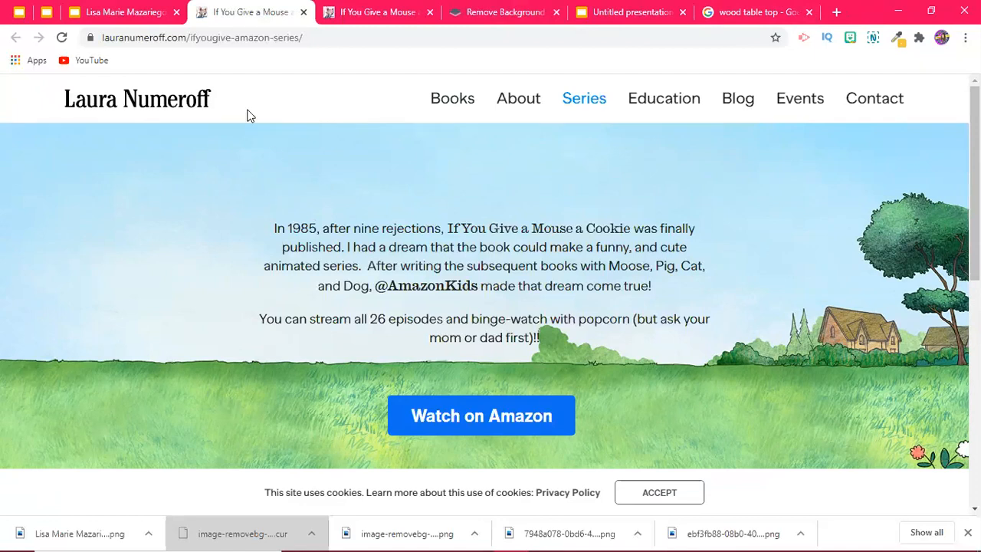
pyautogui.moveTo(83, 80)
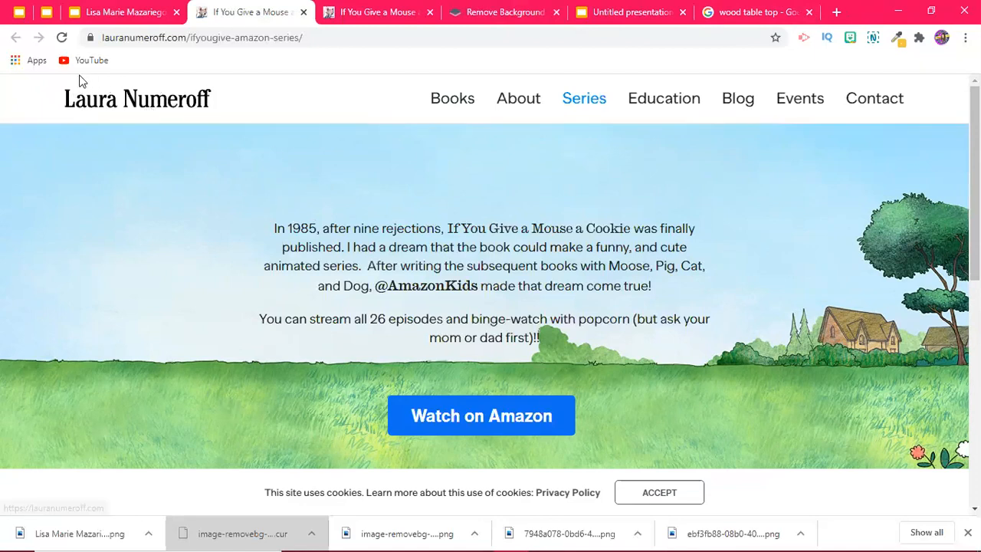
pyautogui.moveTo(304, 12)
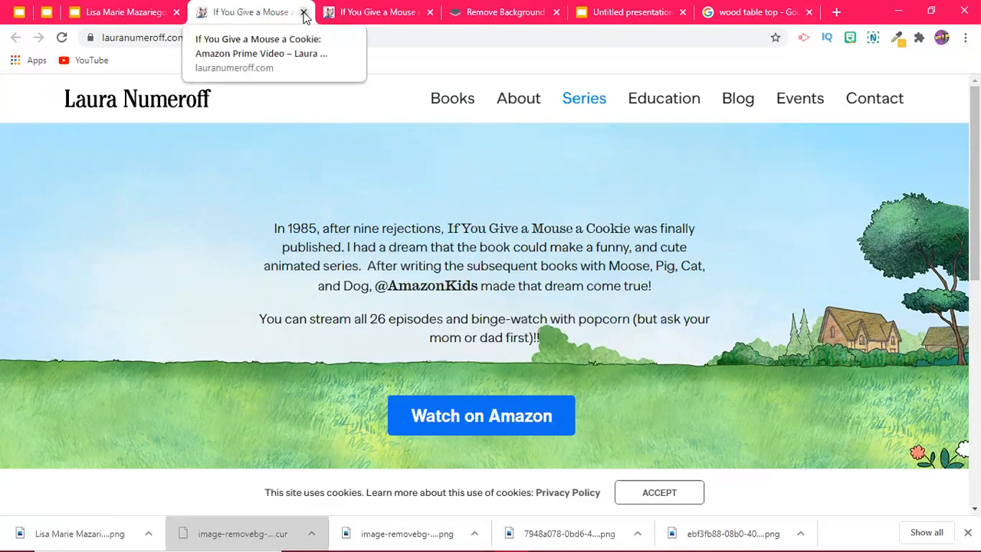
# - Close the lauranumeroff.com series tab after reading about the nine rejections
pyautogui.click(304, 12)
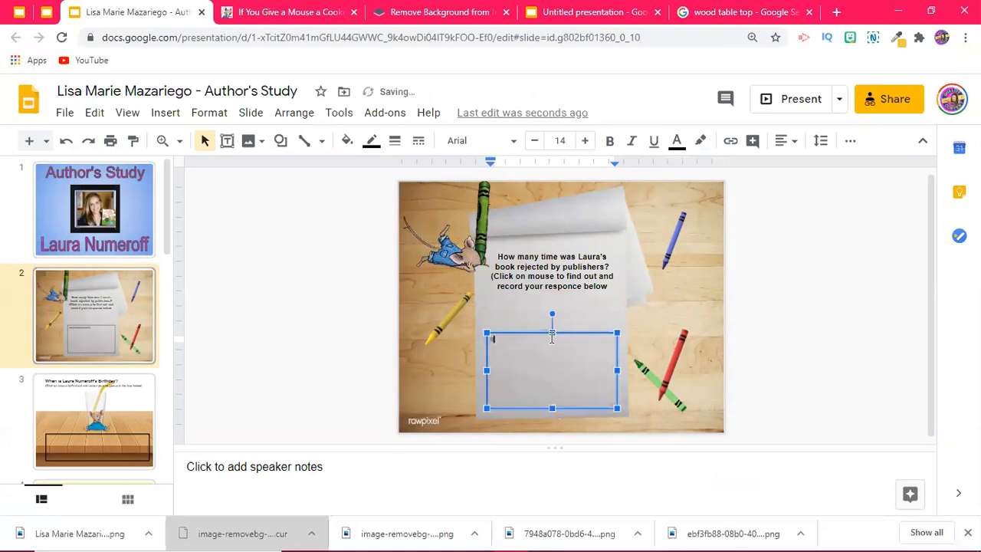
# - Answer '9 rejections' in the response box and move to slide 5 with the story video
pyautogui.write('9 rejections')
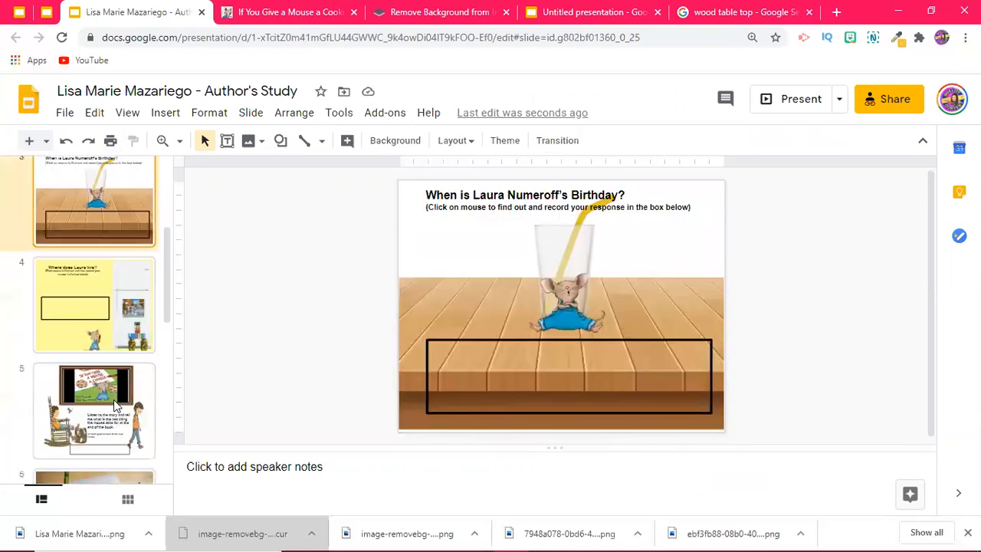
pyautogui.click(95, 411)
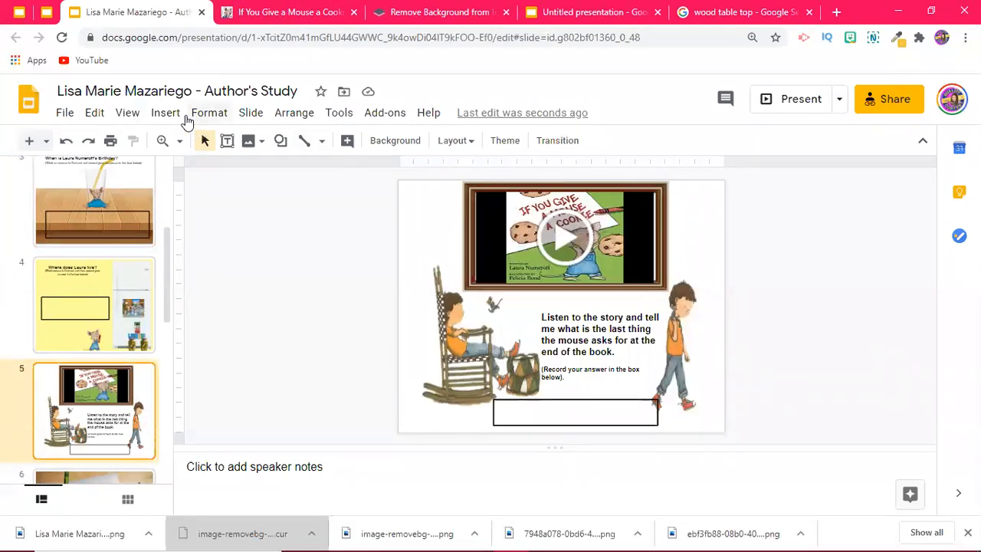
pyautogui.click(166, 113)
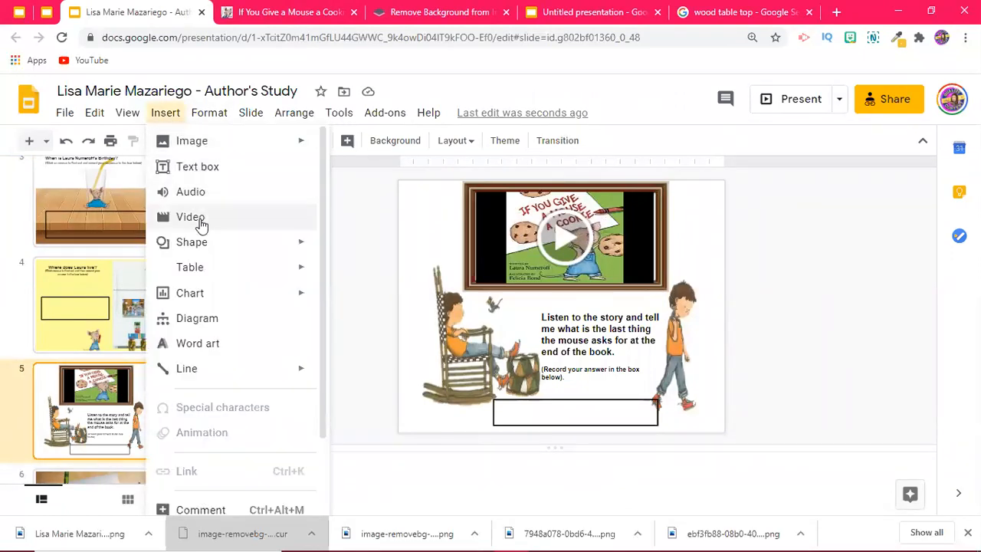
pyautogui.click(190, 218)
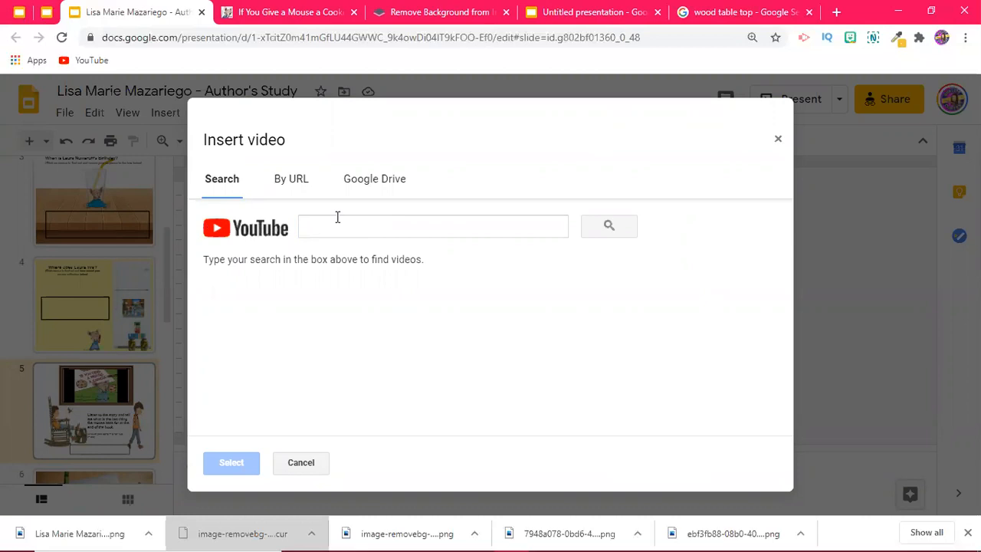
pyautogui.write('if you give a mouse')
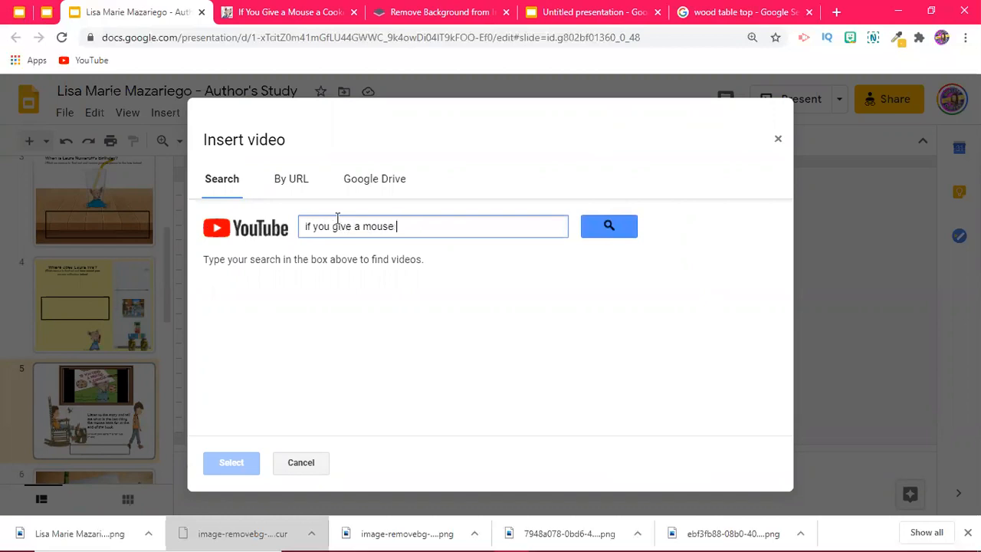
pyautogui.click(609, 225)
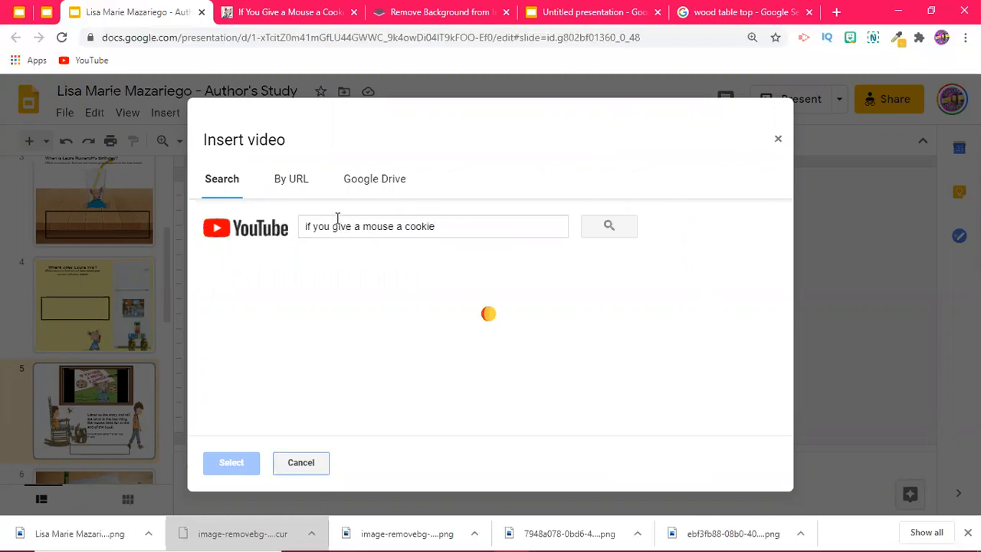
pyautogui.click(609, 225)
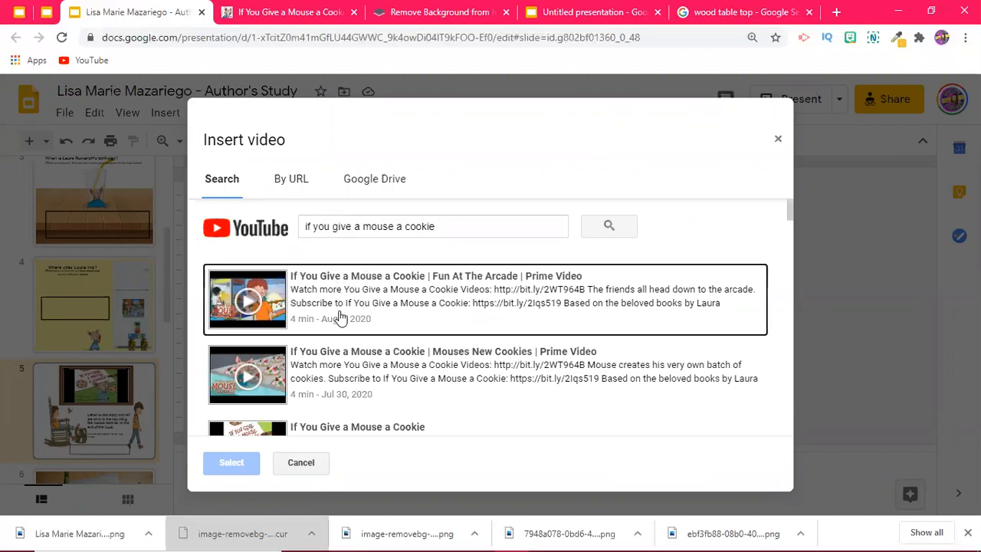
pyautogui.moveTo(320, 304)
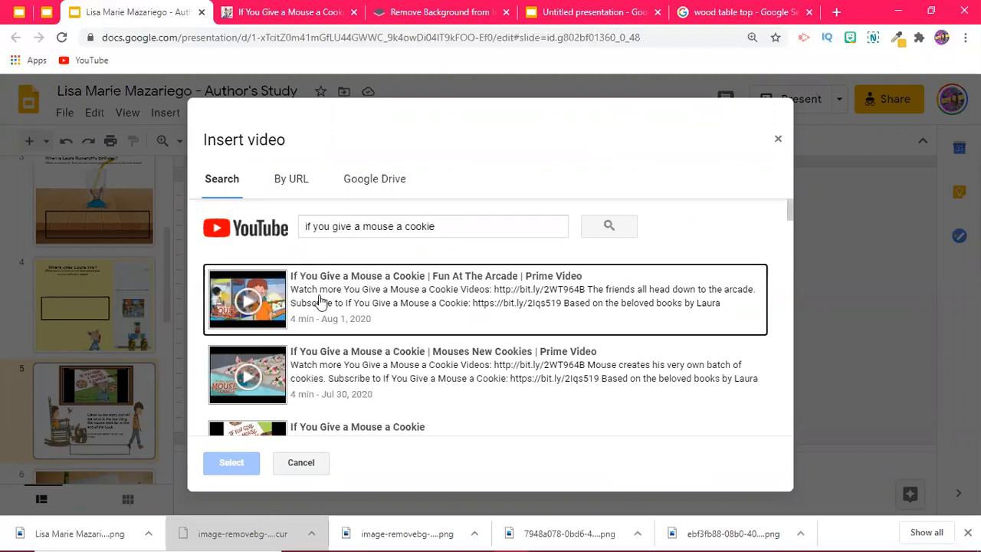
pyautogui.moveTo(344, 285)
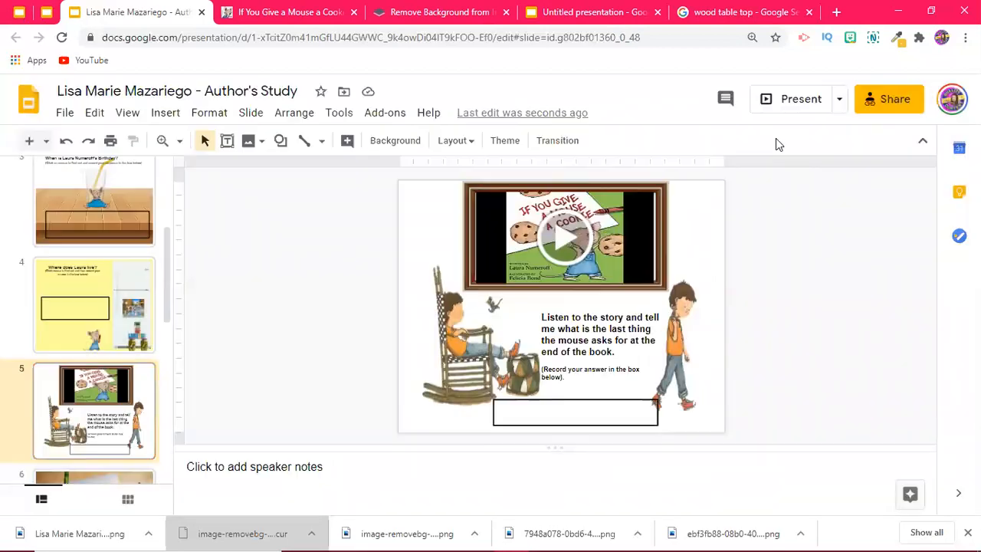
# - View the daily-story instructions slide, then slide 7 with the Laura Numeroff bookshelf
pyautogui.scroll(-3)
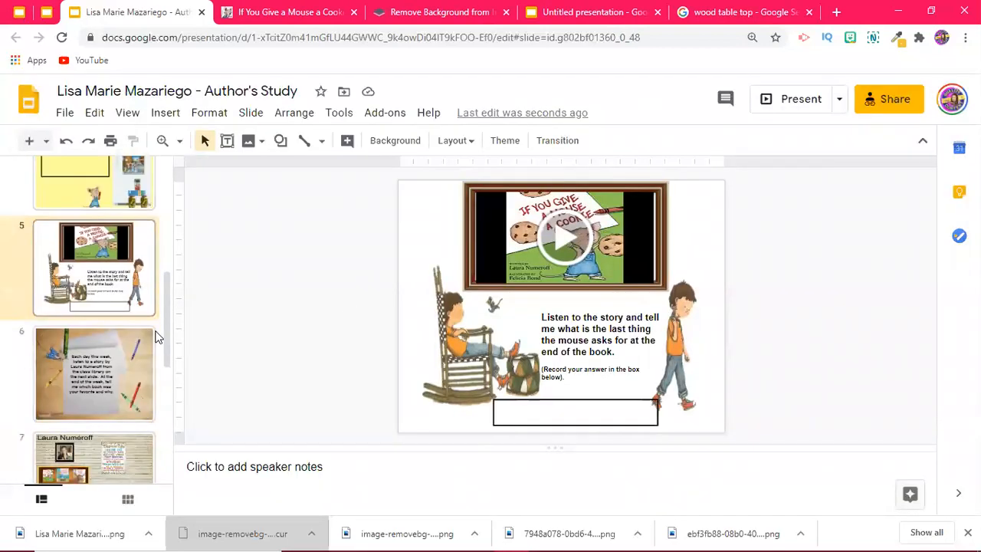
pyautogui.click(95, 299)
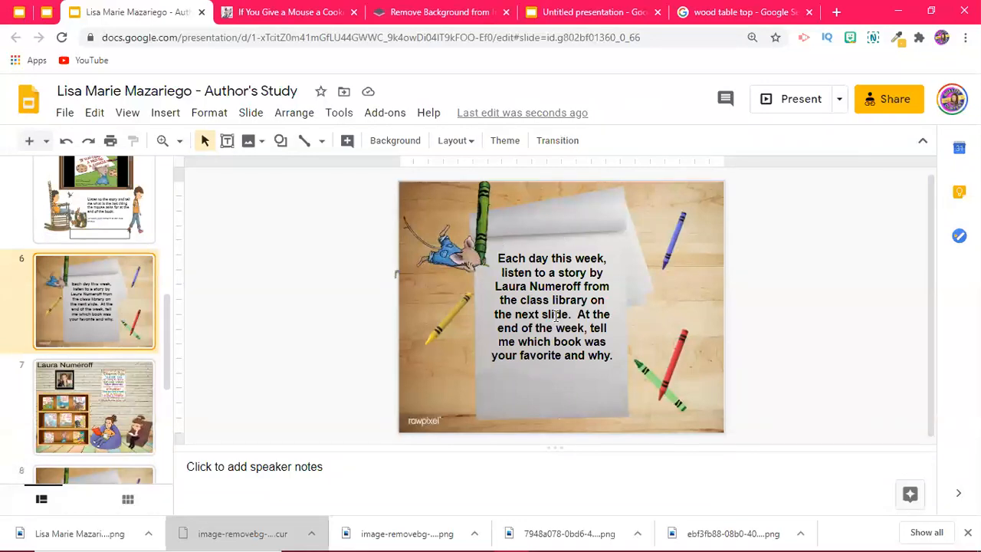
pyautogui.moveTo(472, 264)
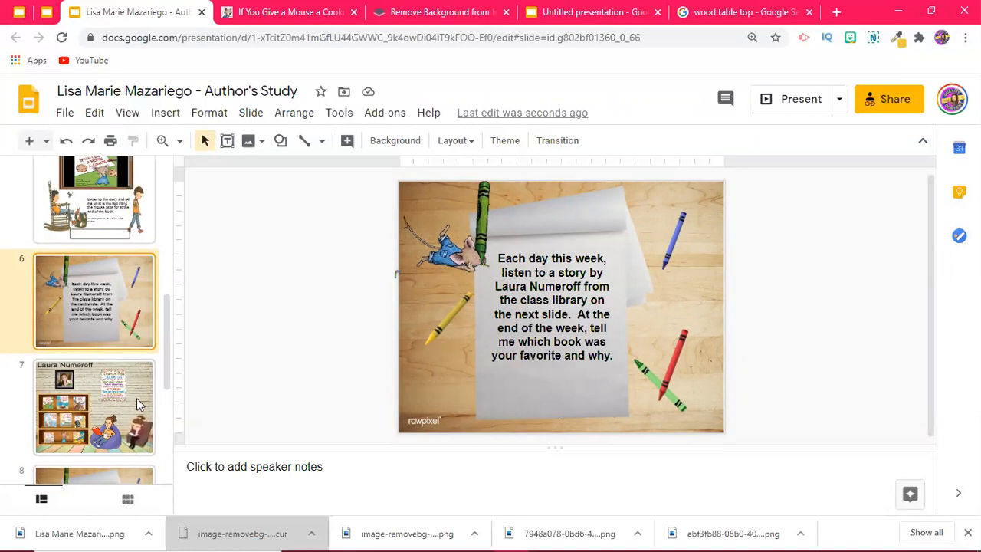
pyautogui.click(95, 406)
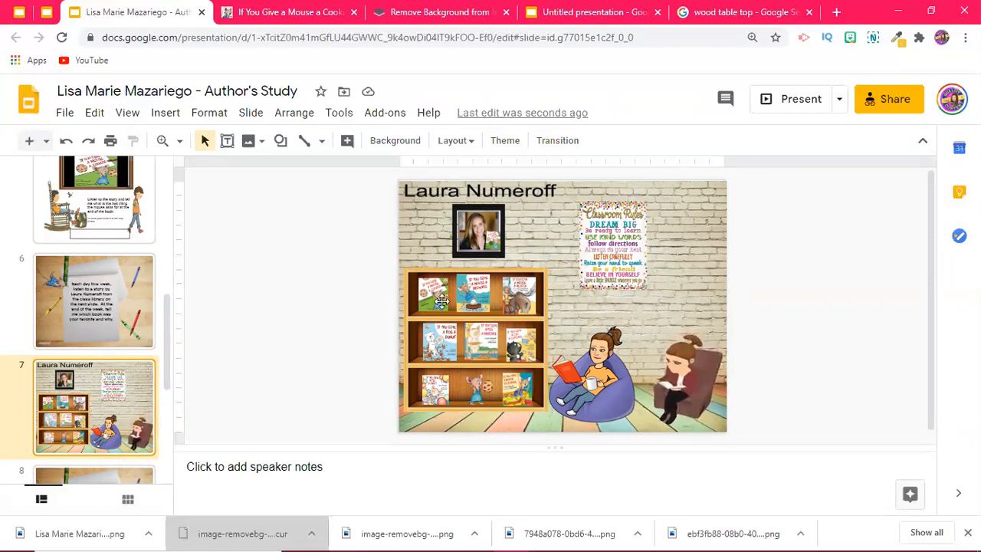
# - Link the first bookshelf book cover to its youtu.be story video via Insert > Link
pyautogui.click(432, 291)
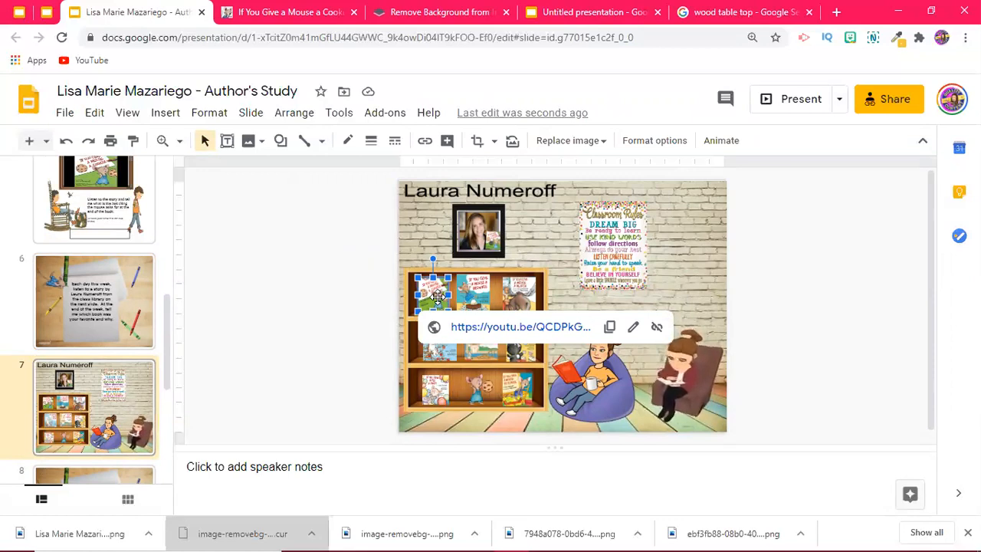
pyautogui.click(165, 114)
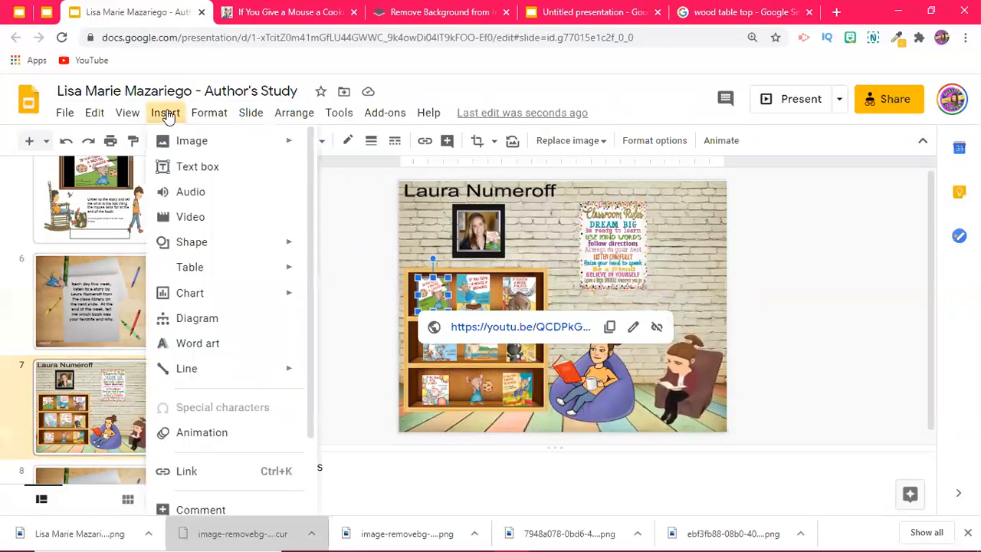
pyautogui.moveTo(187, 391)
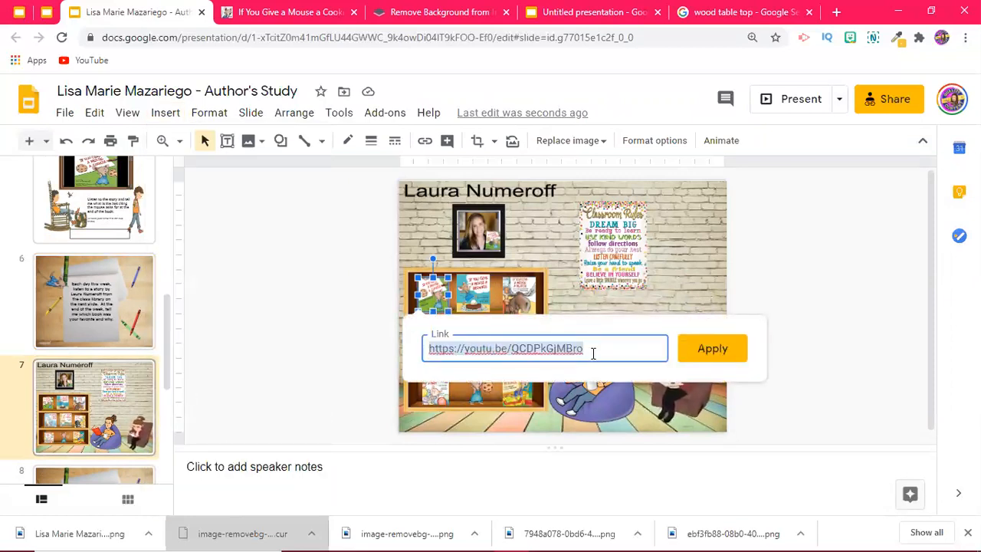
pyautogui.click(711, 348)
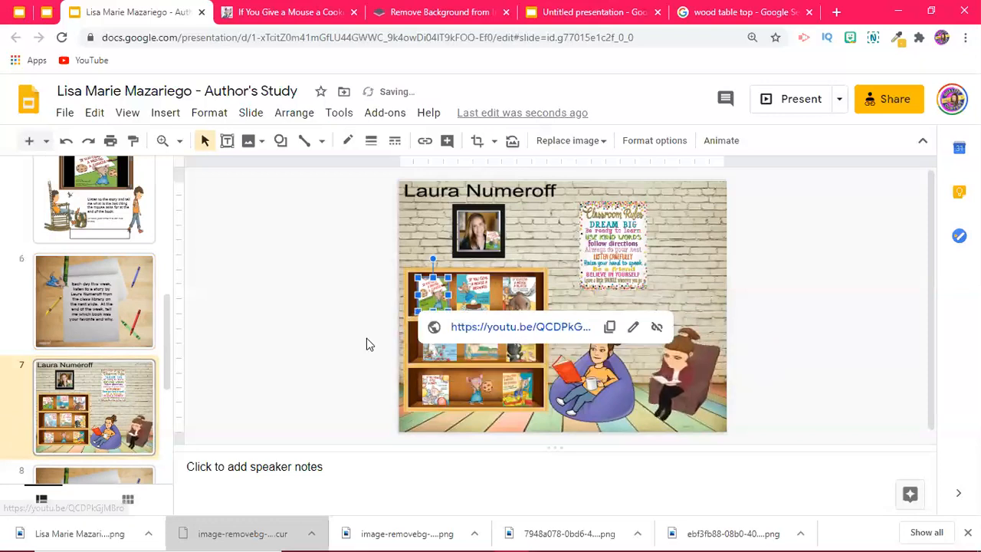
pyautogui.scroll(3)
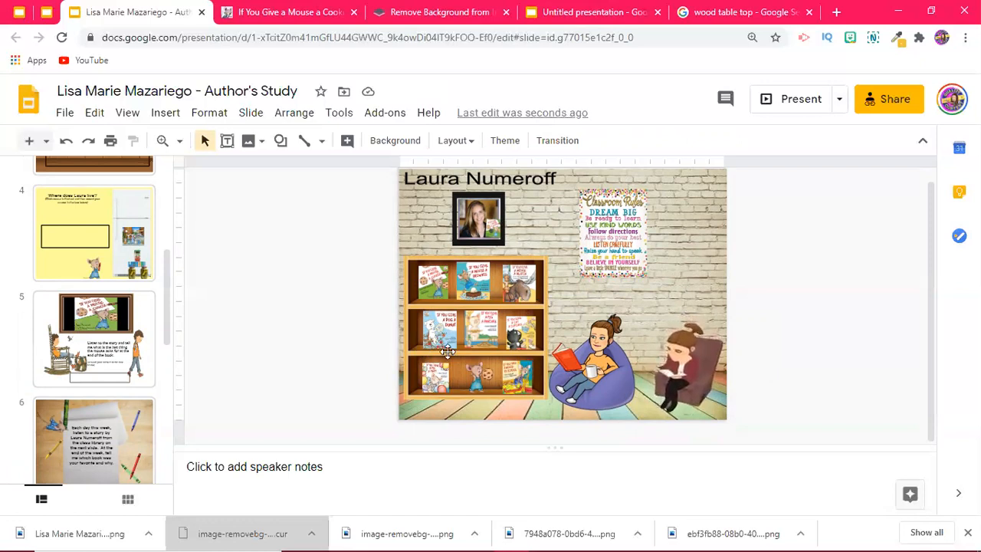
# - View slide 9 on naming your book and slide 10, Your Turn with Book Title and Illustration boxes
pyautogui.scroll(-3)
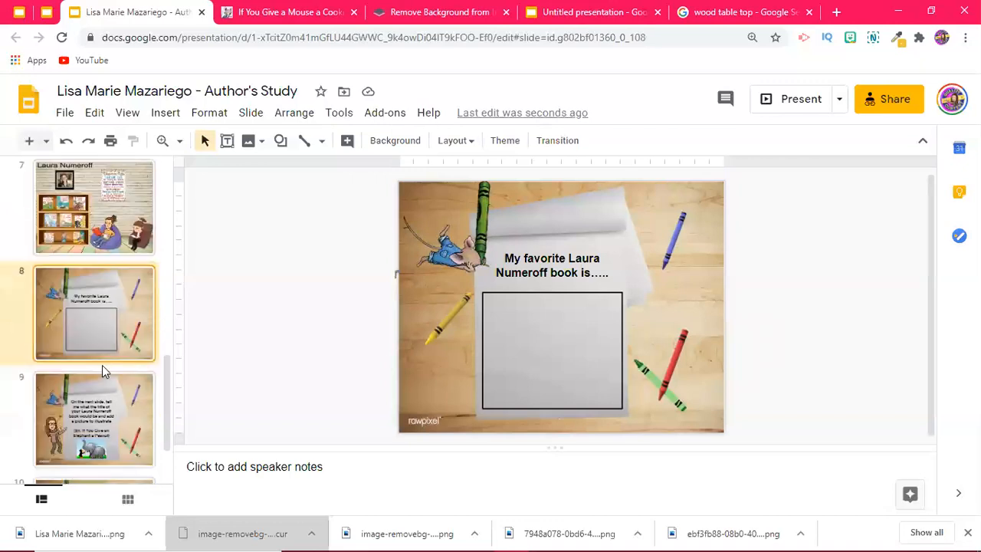
pyautogui.scroll(-3)
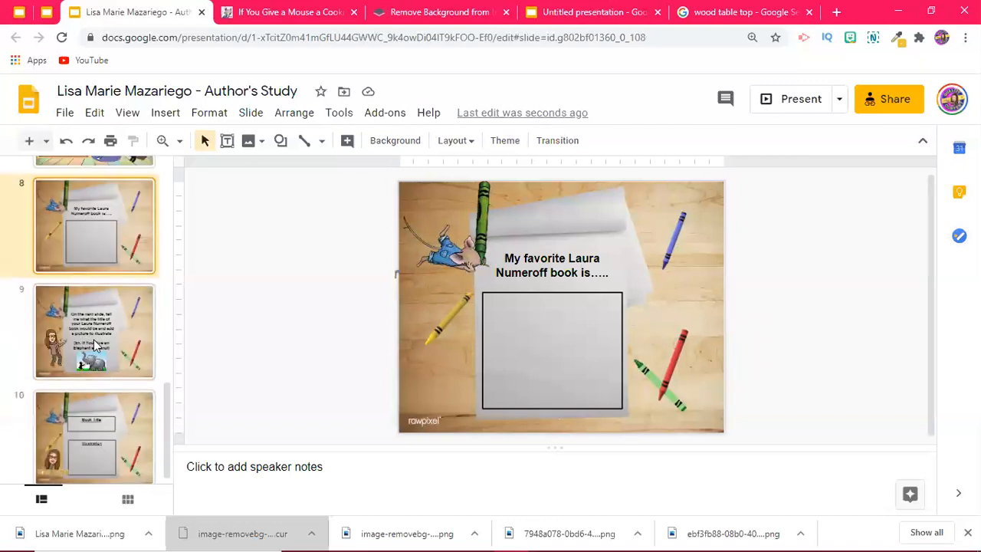
pyautogui.click(94, 331)
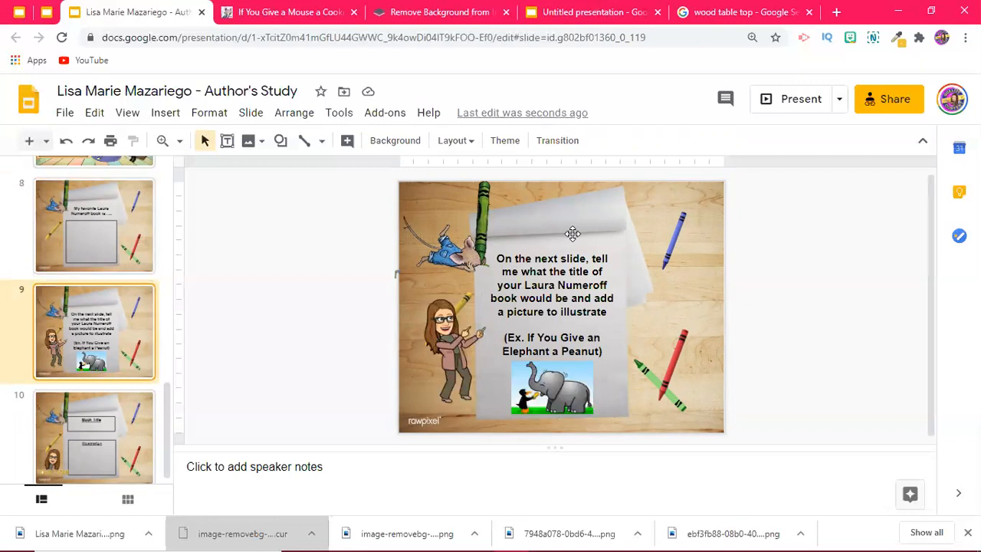
pyautogui.moveTo(534, 365)
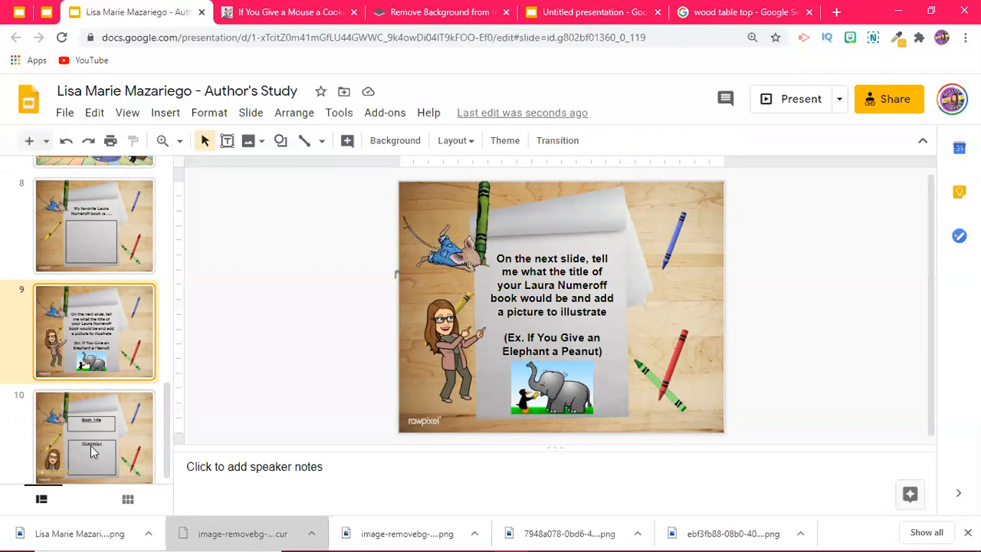
pyautogui.click(94, 429)
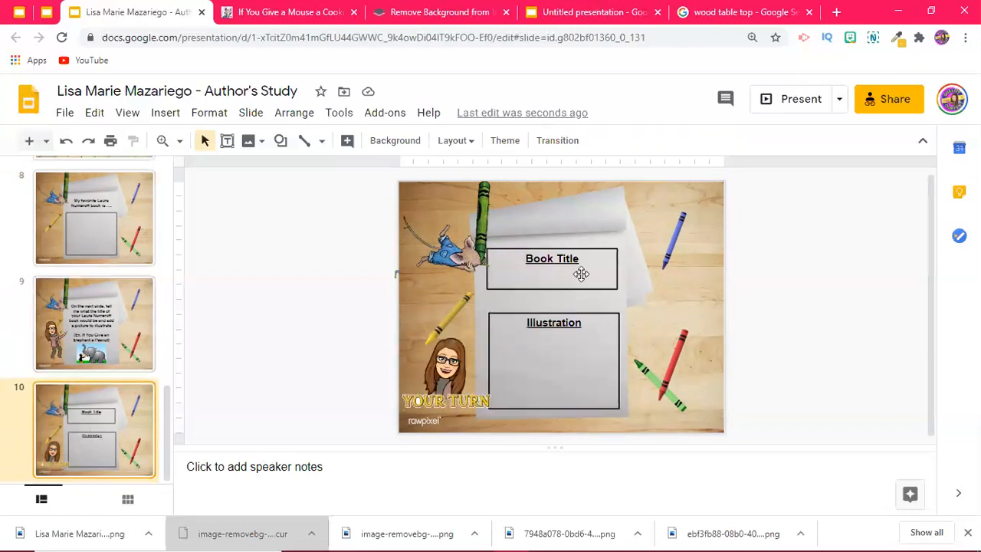
pyautogui.moveTo(549, 335)
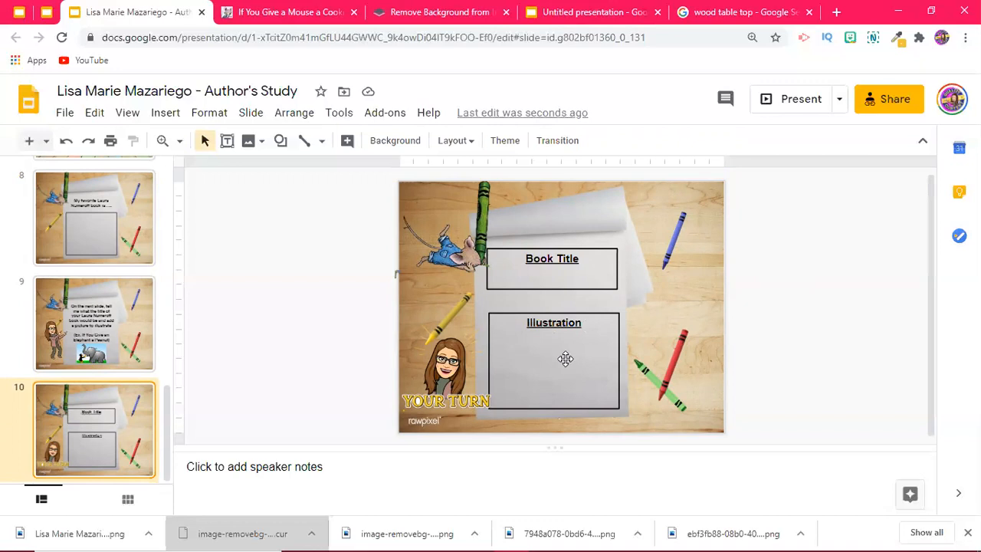
pyautogui.moveTo(520, 360)
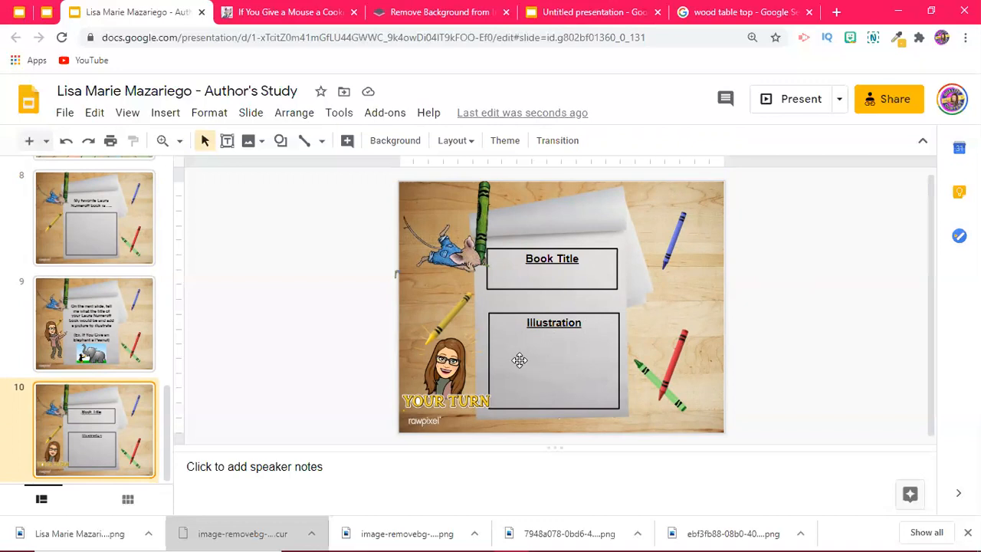
pyautogui.moveTo(95, 411)
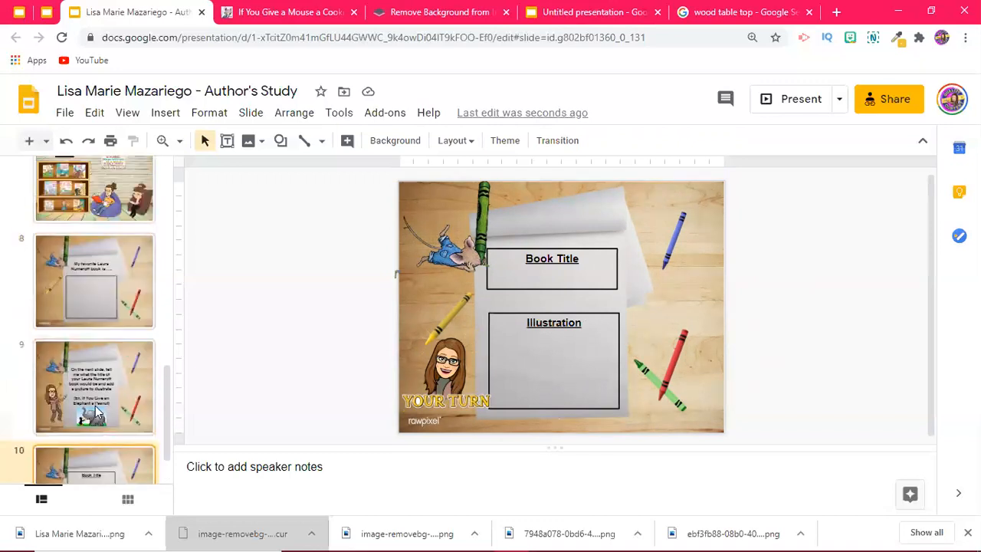
pyautogui.scroll(3)
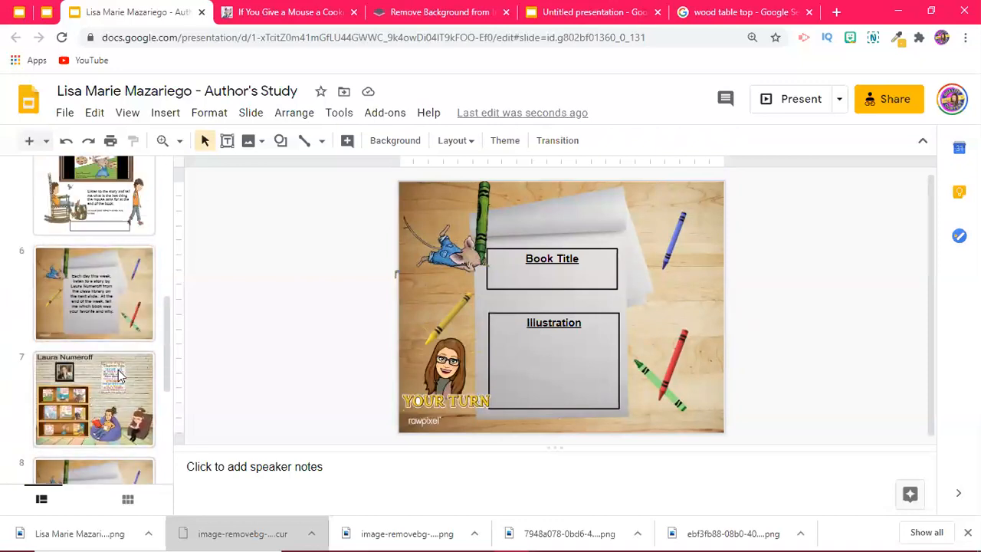
pyautogui.scroll(3)
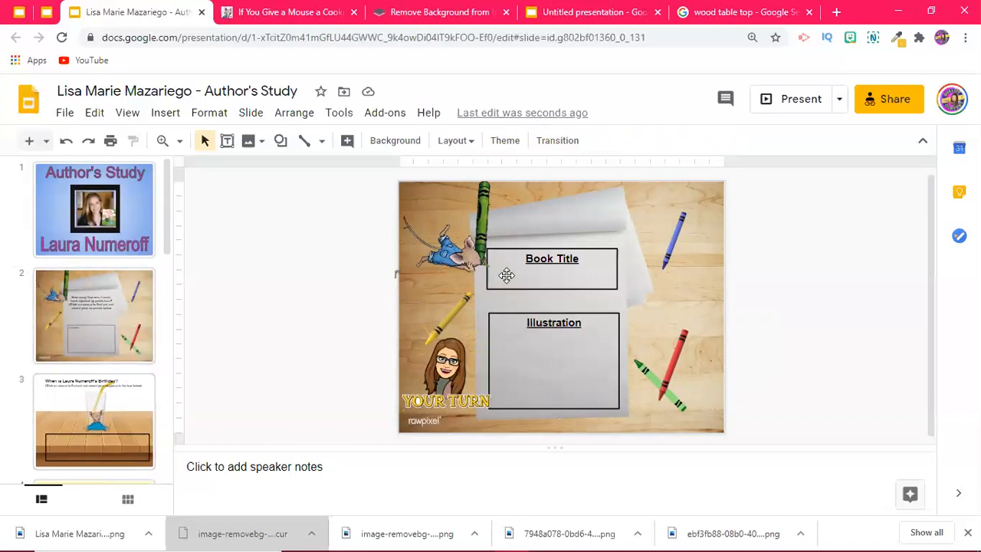
# - Inspect the crayon-and-mouse picture, then switch to the Untitled presentation tab
pyautogui.click(448, 230)
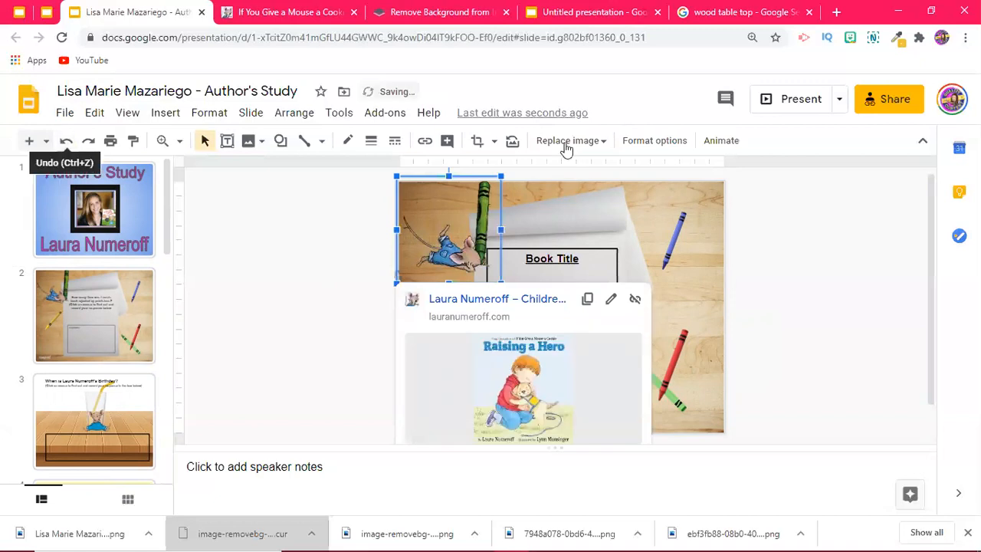
pyautogui.click(319, 279)
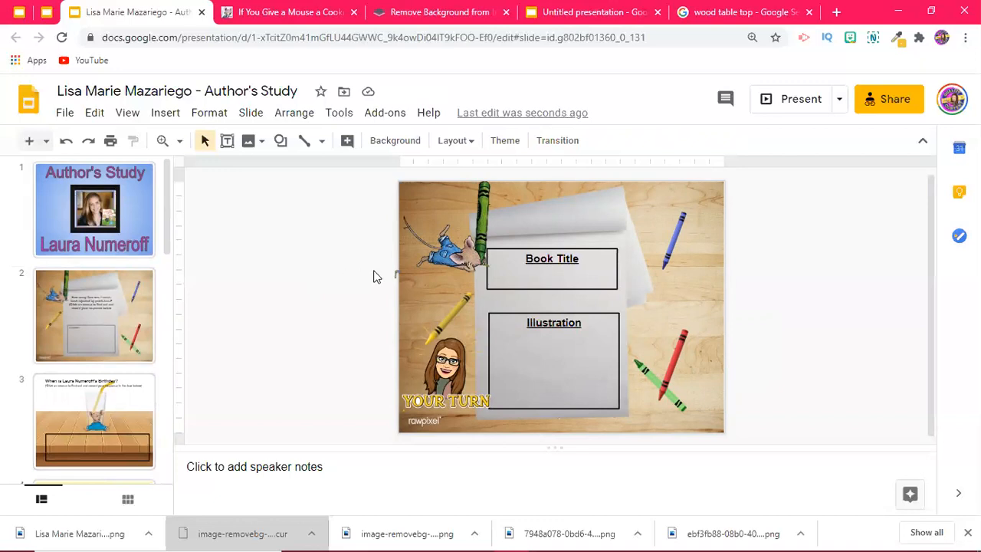
pyautogui.moveTo(292, 374)
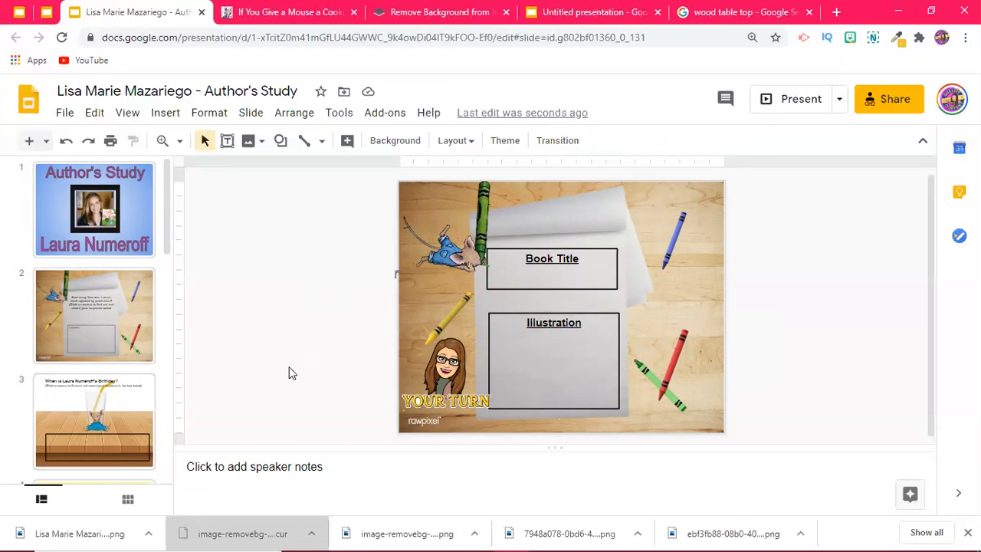
pyautogui.moveTo(414, 448)
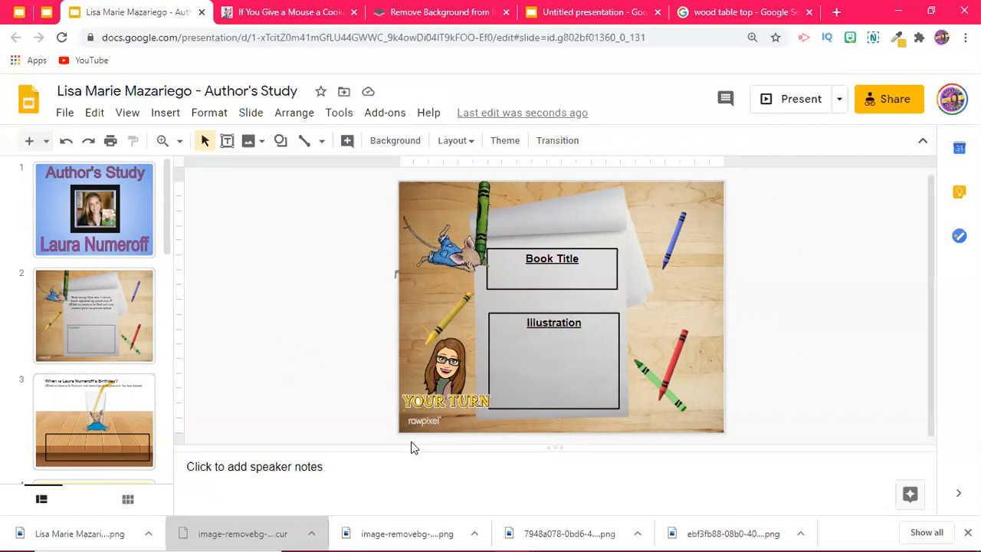
pyautogui.moveTo(368, 361)
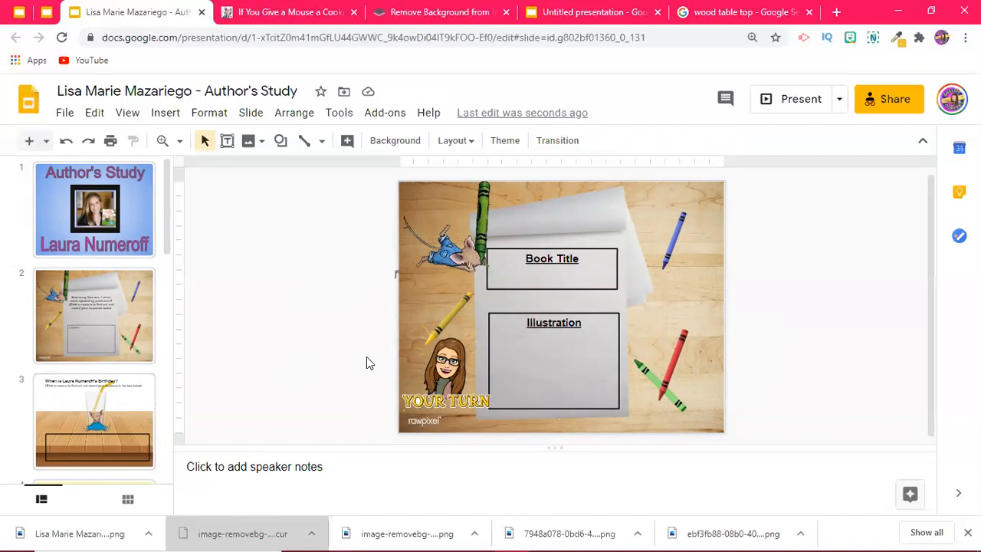
pyautogui.moveTo(592, 347)
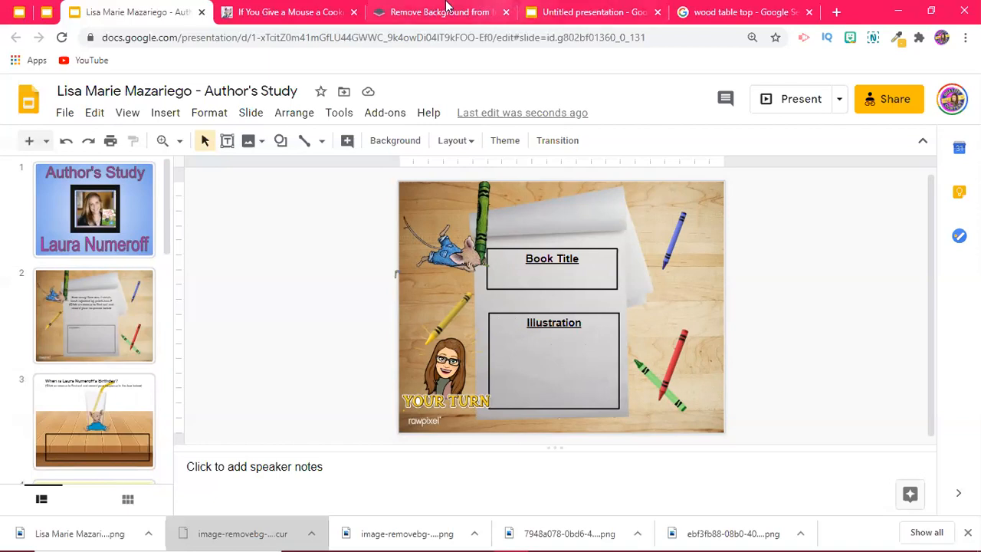
pyautogui.click(590, 12)
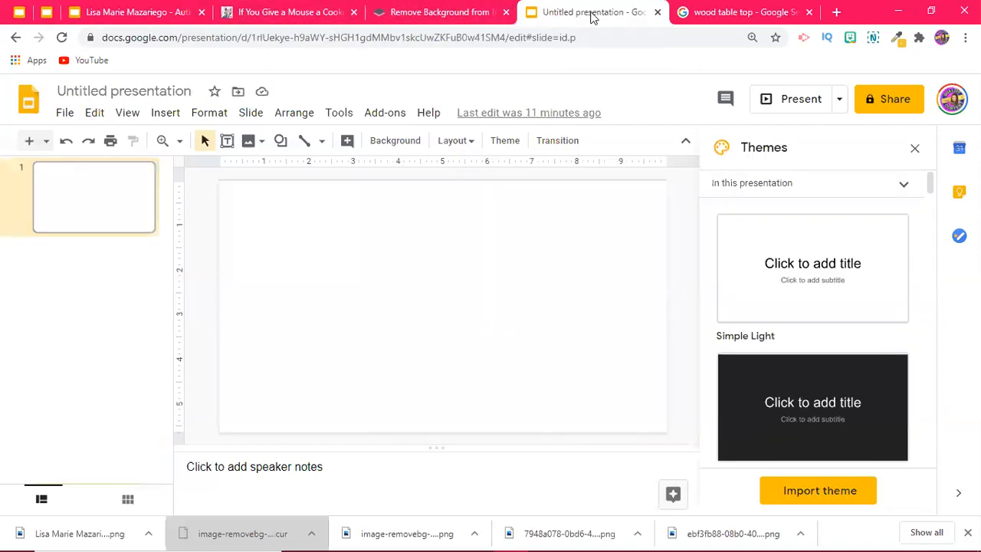
pyautogui.moveTo(481, 343)
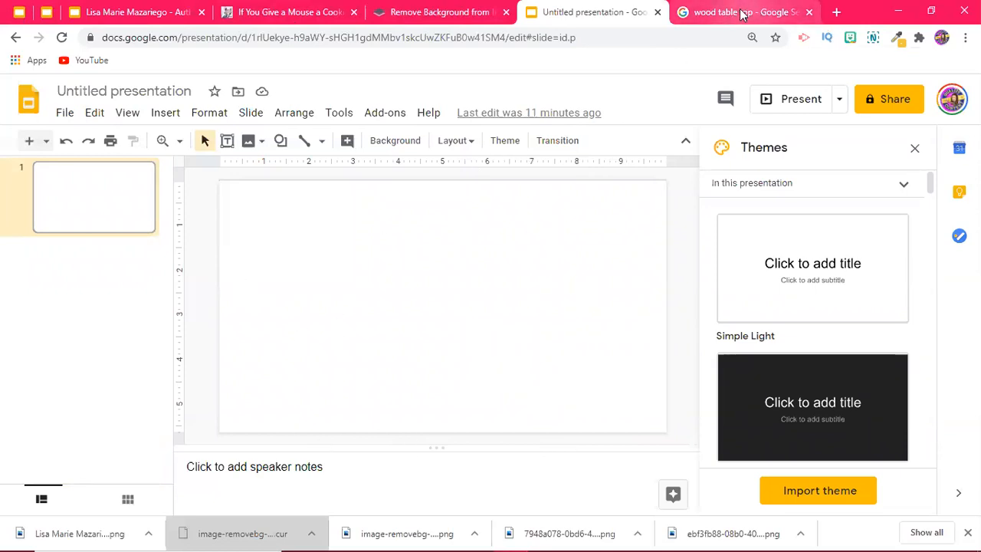
# - Save the wood panel table-top image from Google Images to Downloads and return to the presentation
pyautogui.click(739, 12)
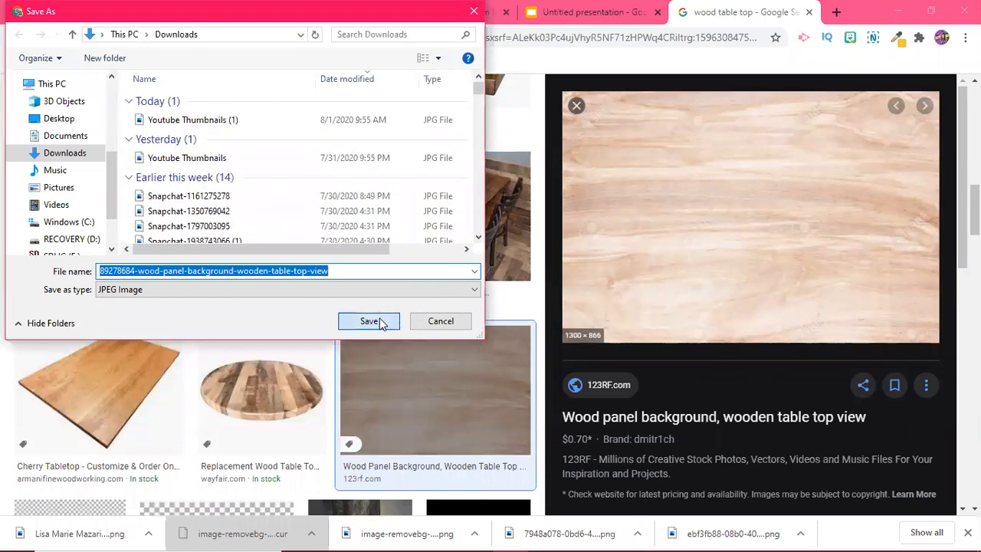
pyautogui.click(368, 321)
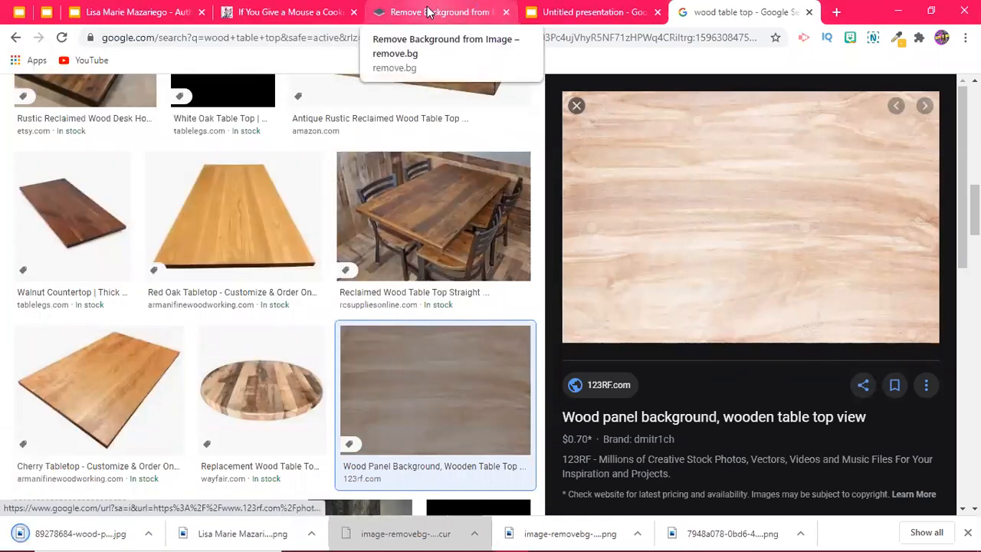
pyautogui.click(591, 12)
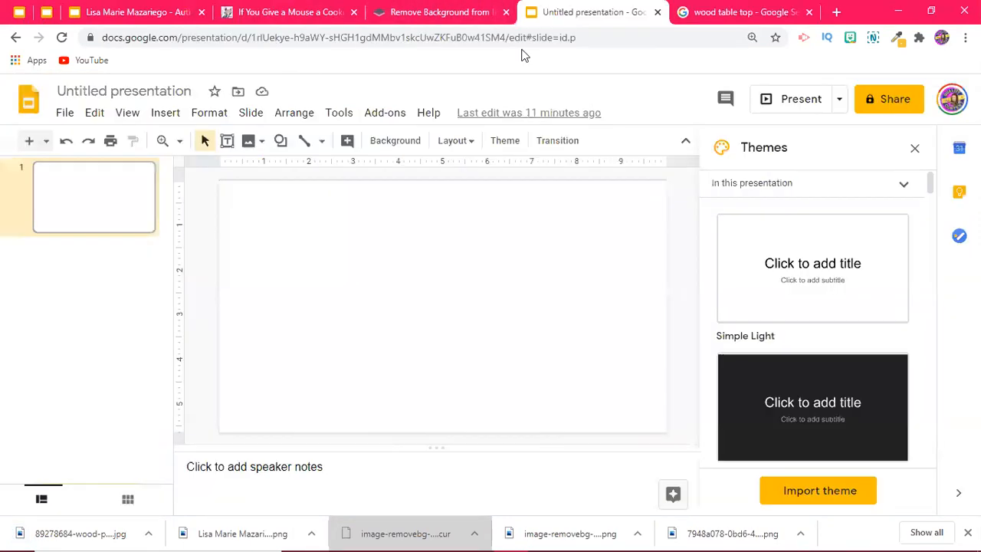
pyautogui.moveTo(228, 130)
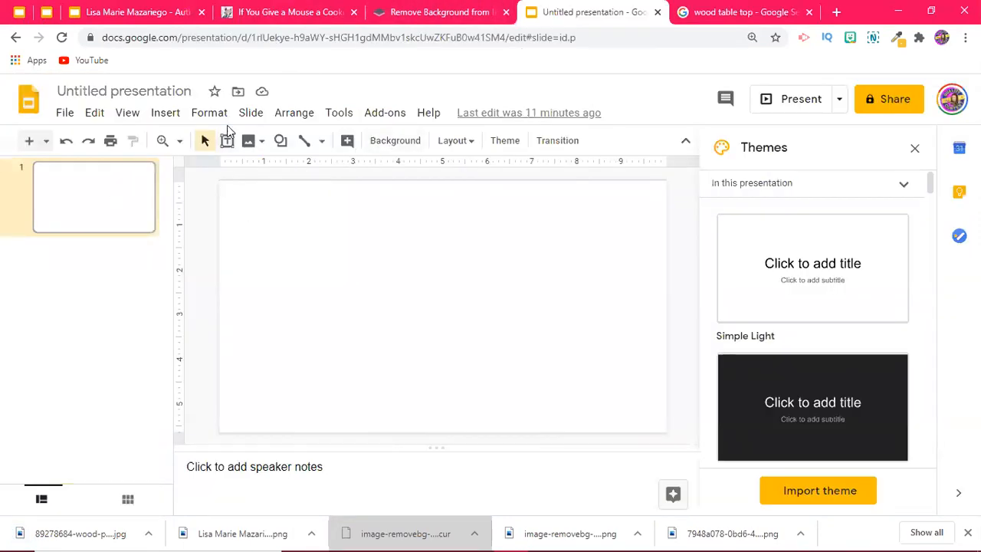
# - Enter the master editor and start uploading a background image for the Title slide layout
pyautogui.click(252, 114)
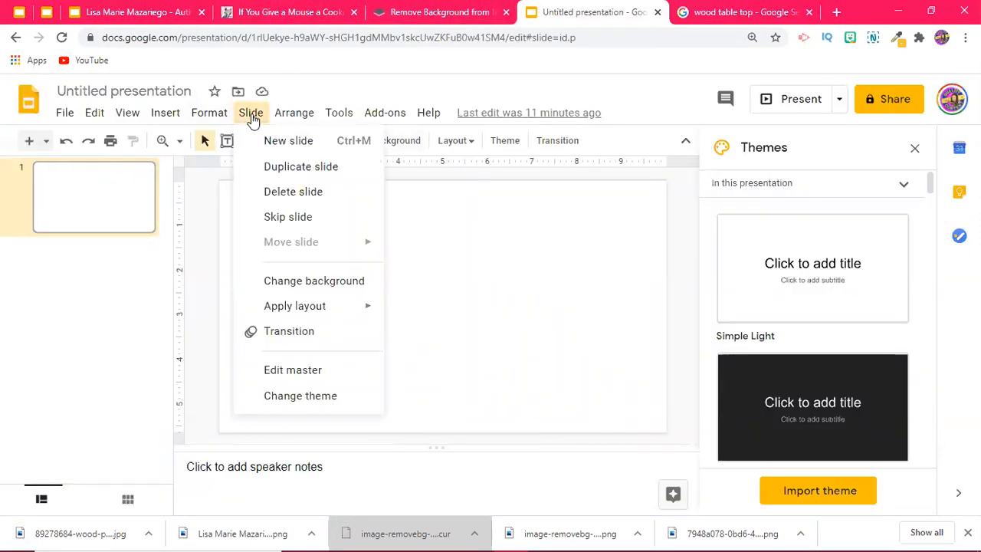
pyautogui.moveTo(293, 369)
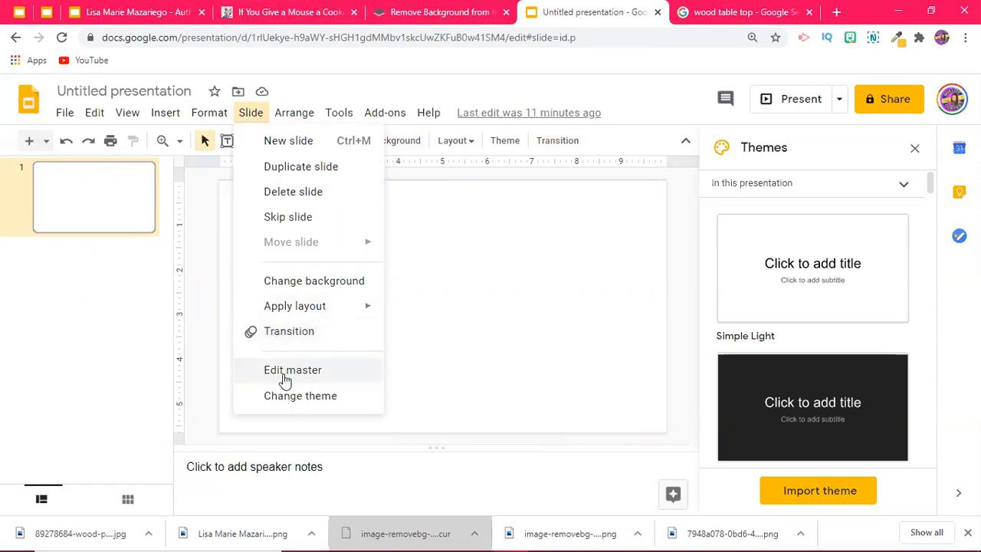
pyautogui.click(293, 370)
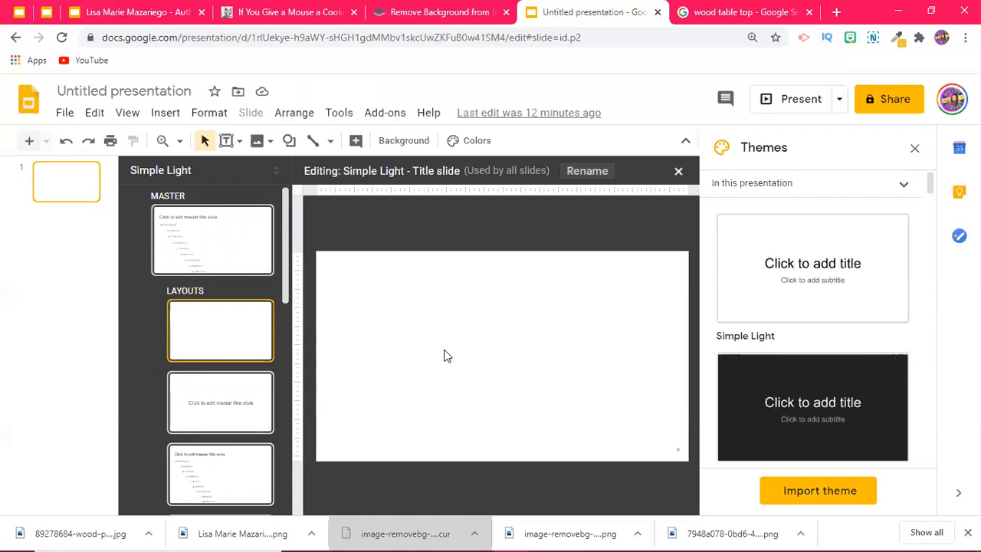
pyautogui.moveTo(386, 356)
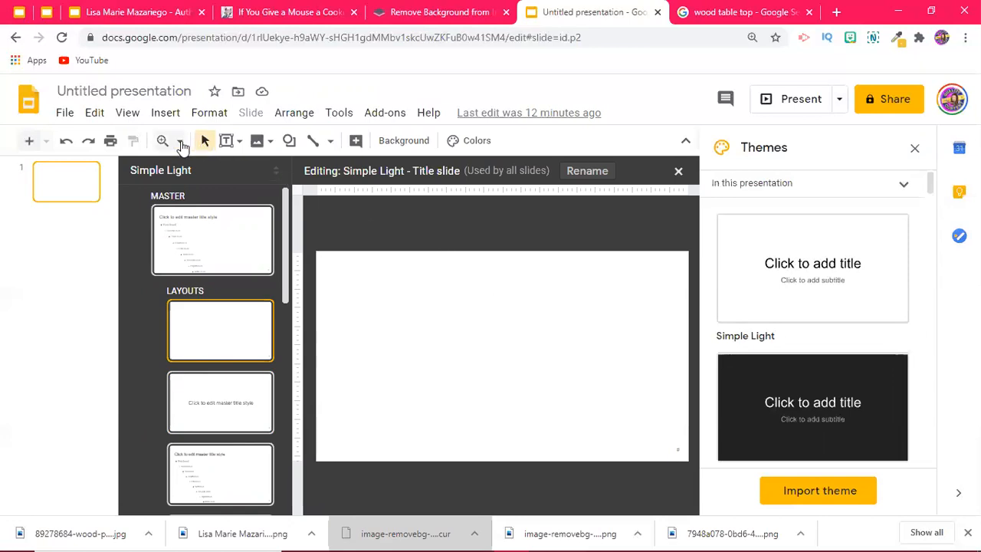
pyautogui.click(166, 113)
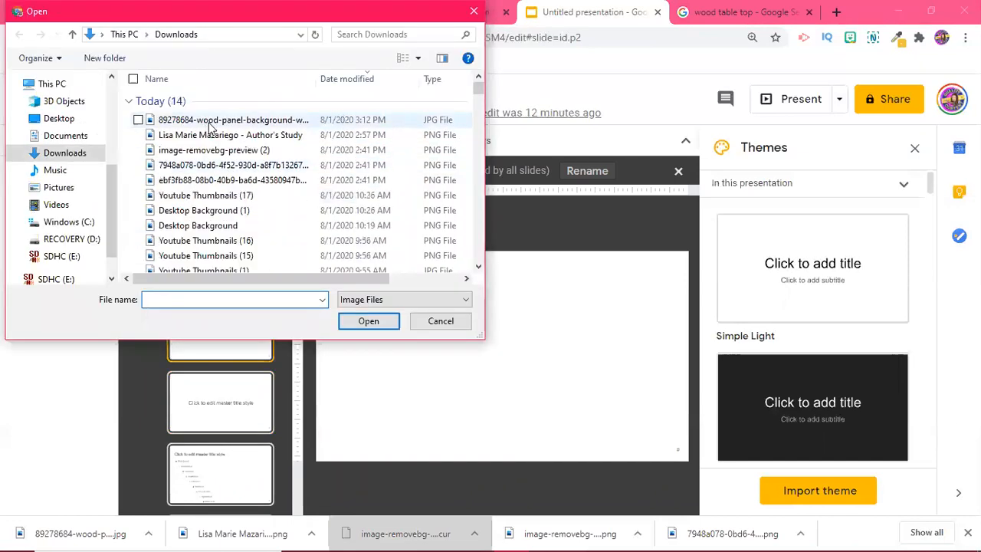
# - Apply the wood panel JPG as the layout background, then switch to the Laura Numeroff series tab
pyautogui.click(368, 320)
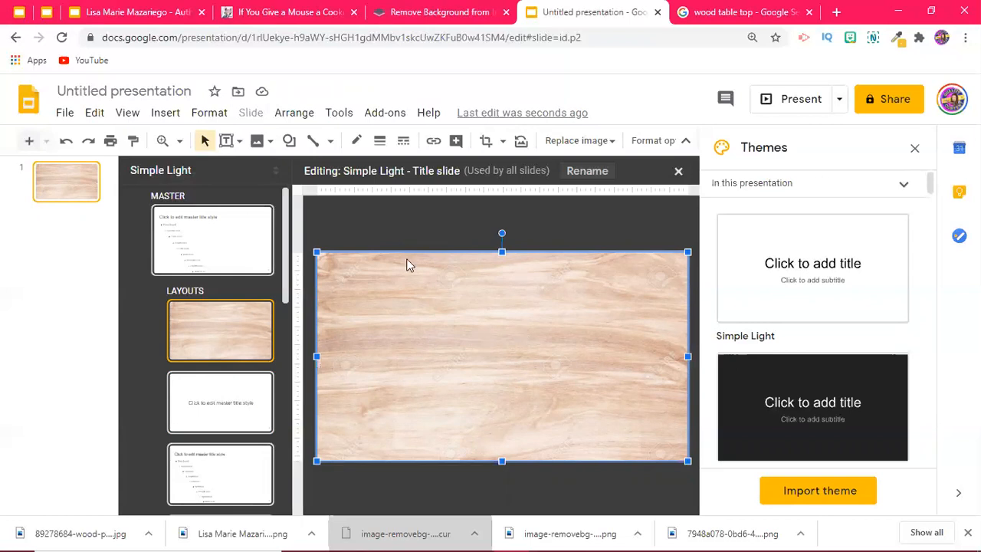
pyautogui.click(288, 12)
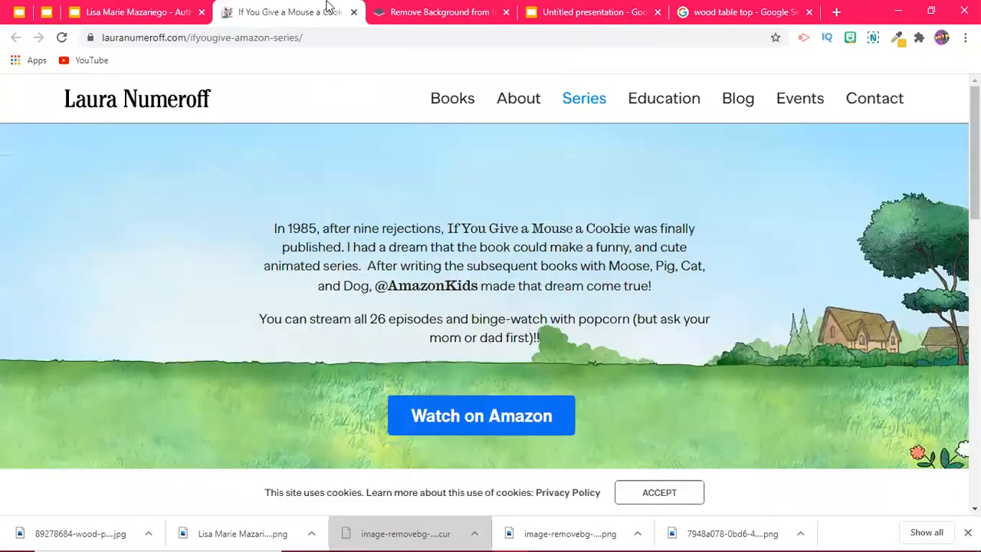
# - Copy the mouse picture from Author's Study onto the wood layout, then go to the rejection-question slide
pyautogui.click(135, 12)
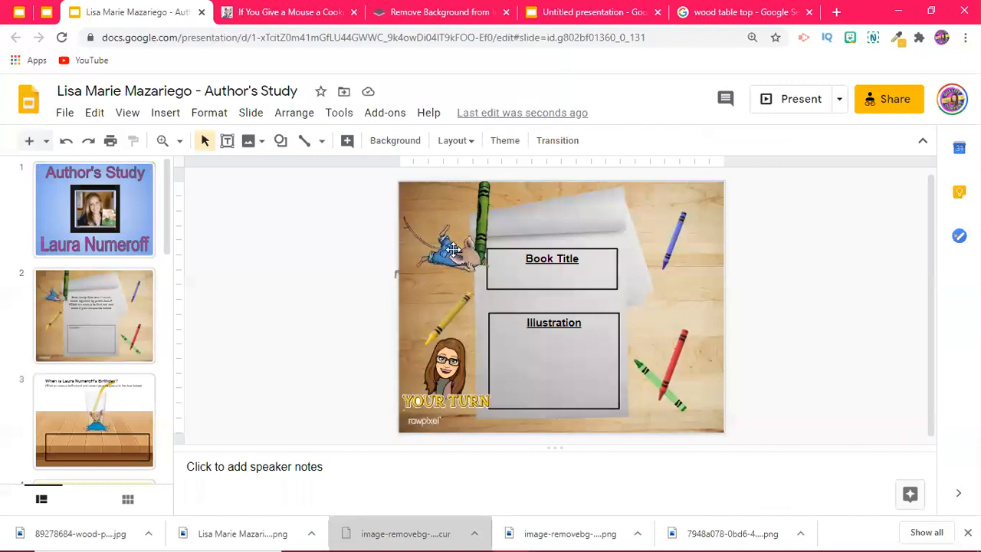
pyautogui.click(445, 230)
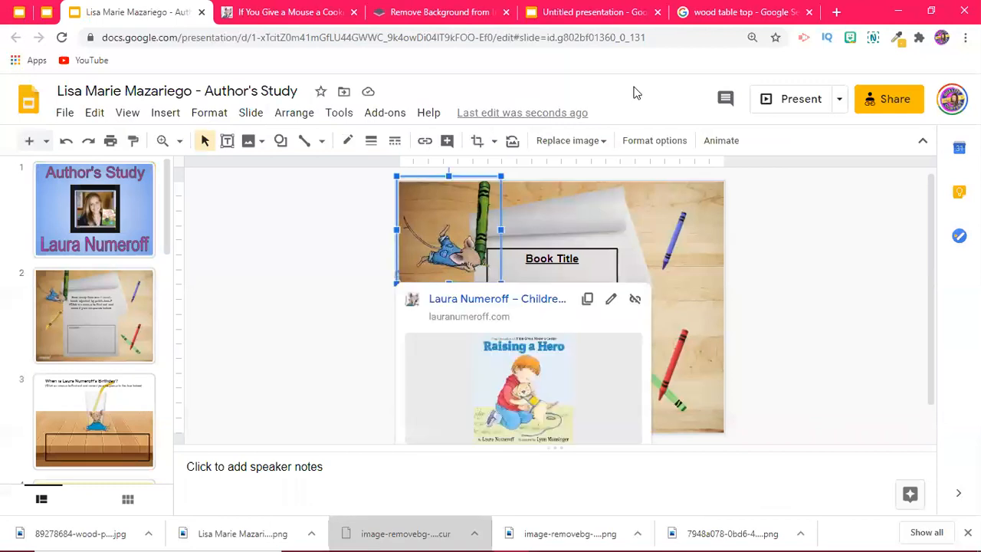
pyautogui.click(590, 12)
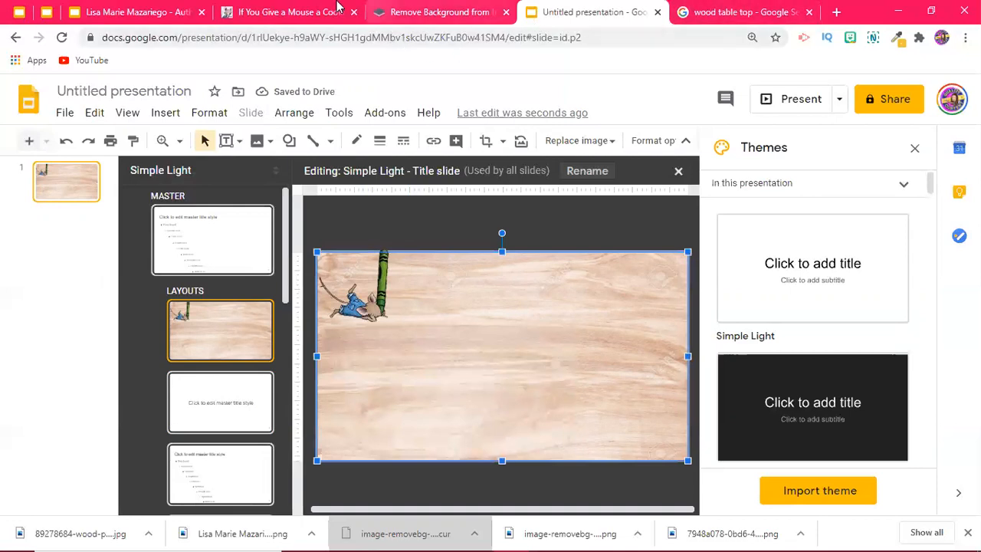
pyautogui.click(131, 12)
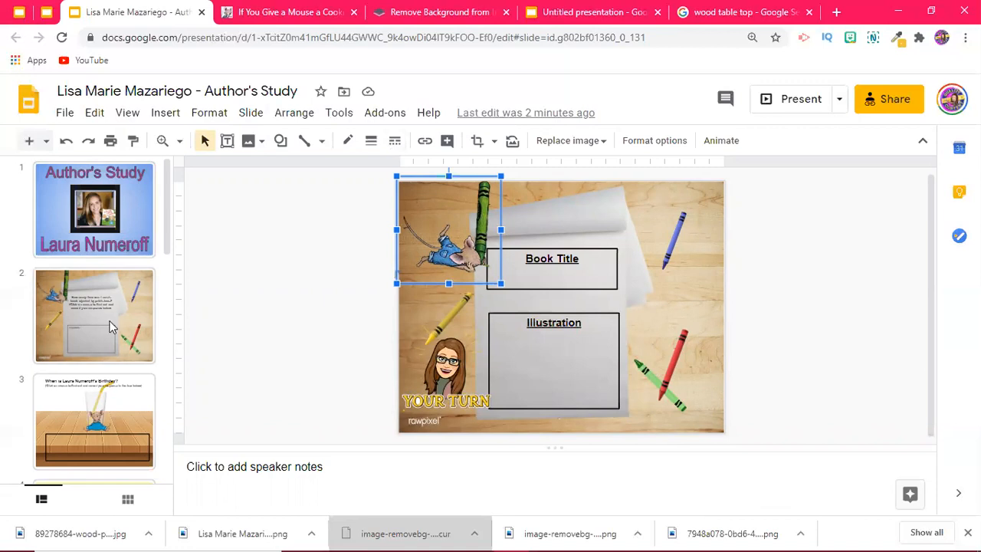
pyautogui.click(93, 315)
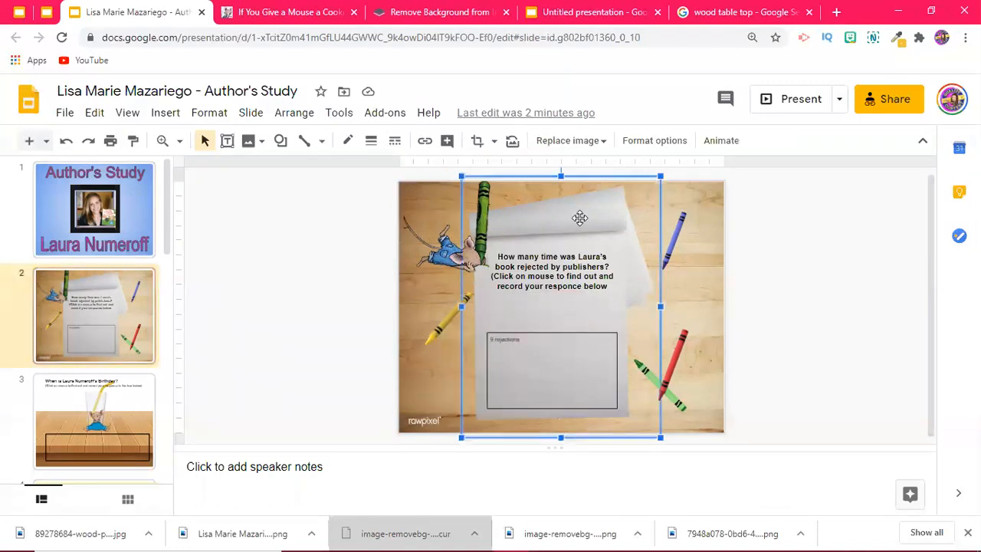
pyautogui.moveTo(595, 246)
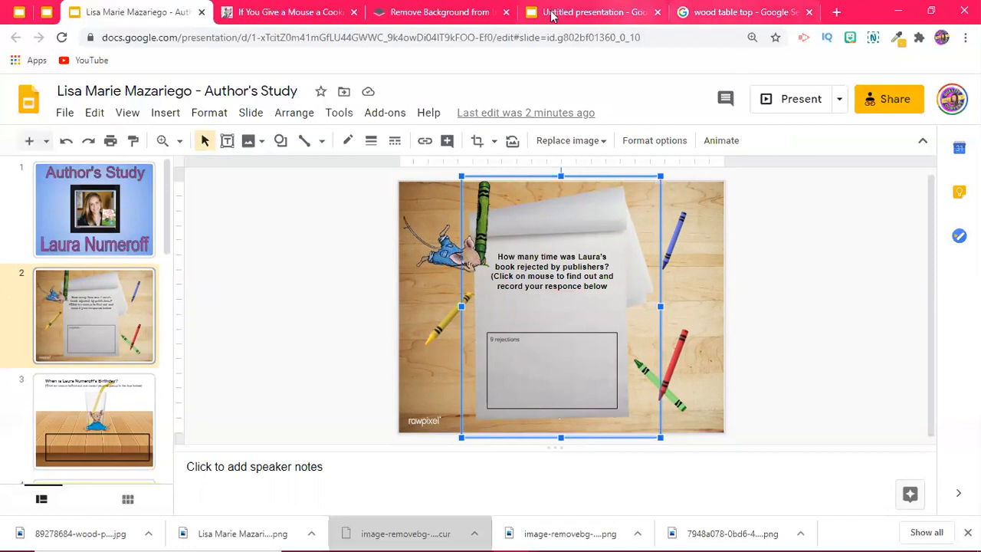
# - Paste the curled paper sheet onto the wood layout and resize it to sit in the middle
pyautogui.click(591, 13)
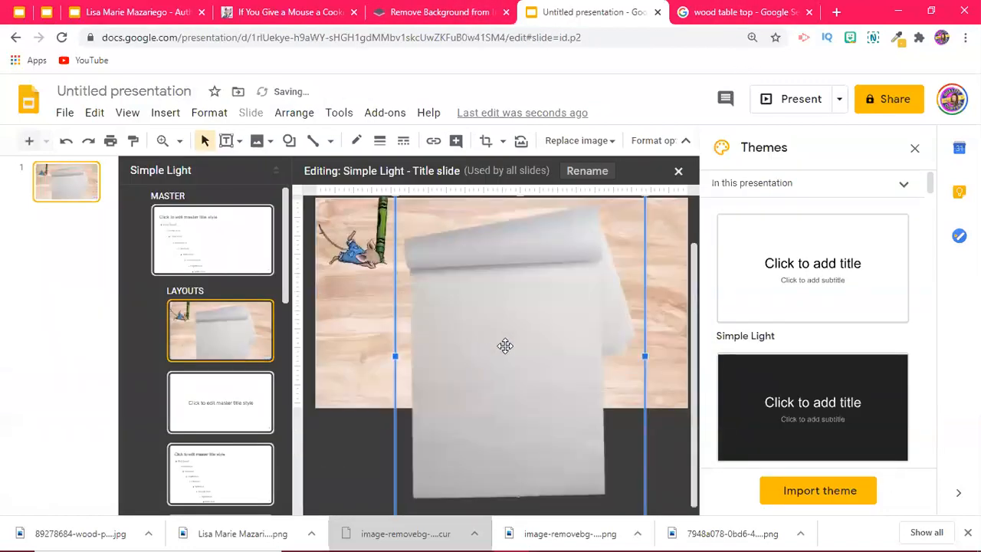
pyautogui.moveTo(504, 347); pyautogui.dragTo(555, 436)
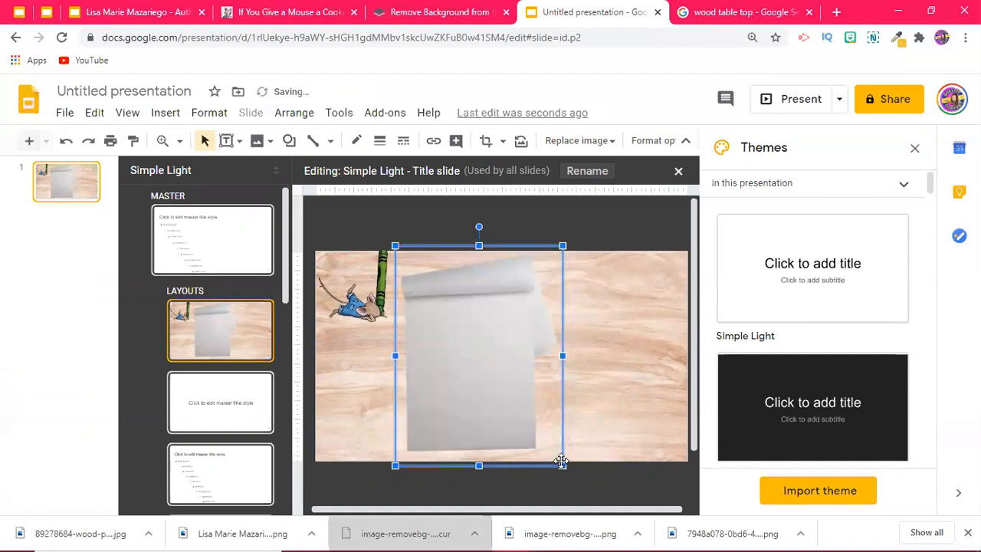
pyautogui.moveTo(563, 466); pyautogui.dragTo(548, 445)
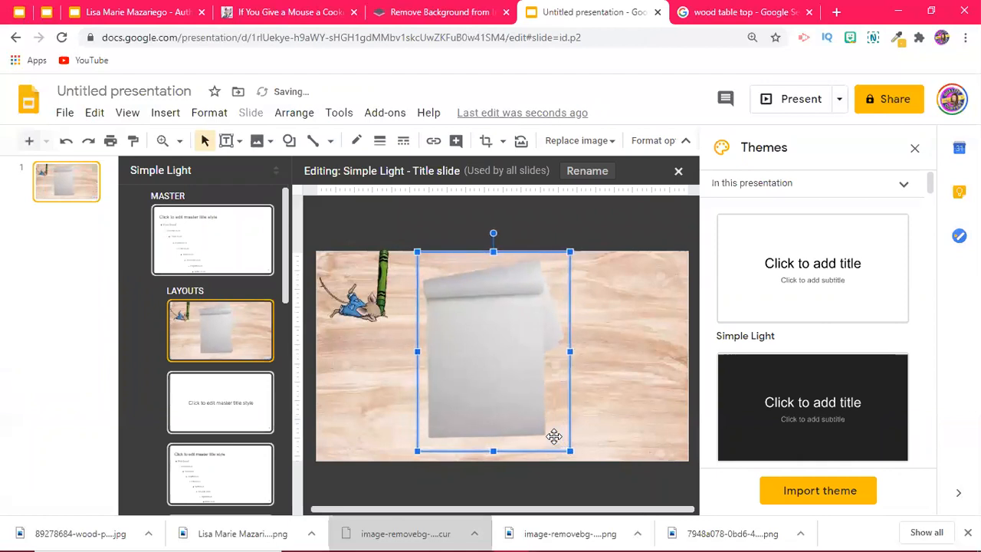
pyautogui.click(439, 12)
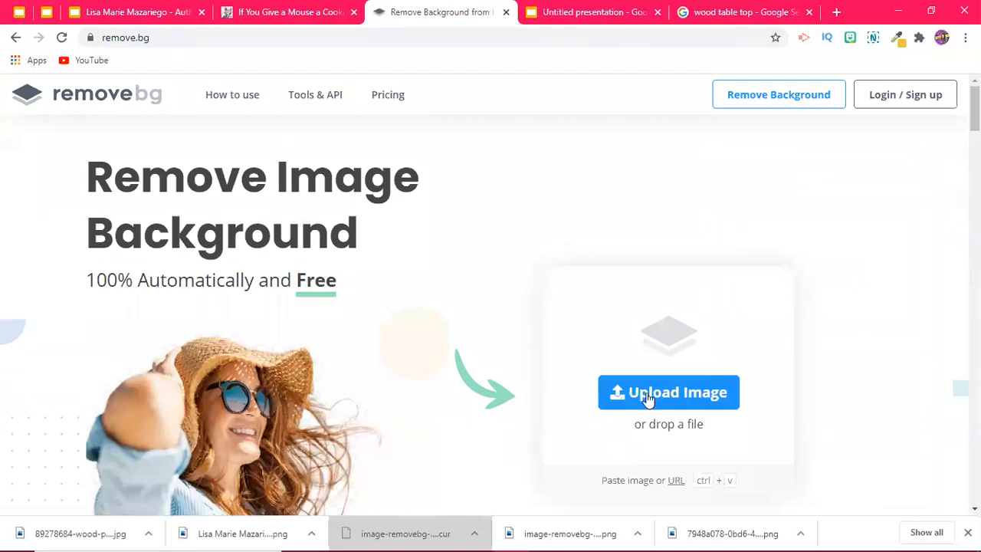
pyautogui.moveTo(739, 12)
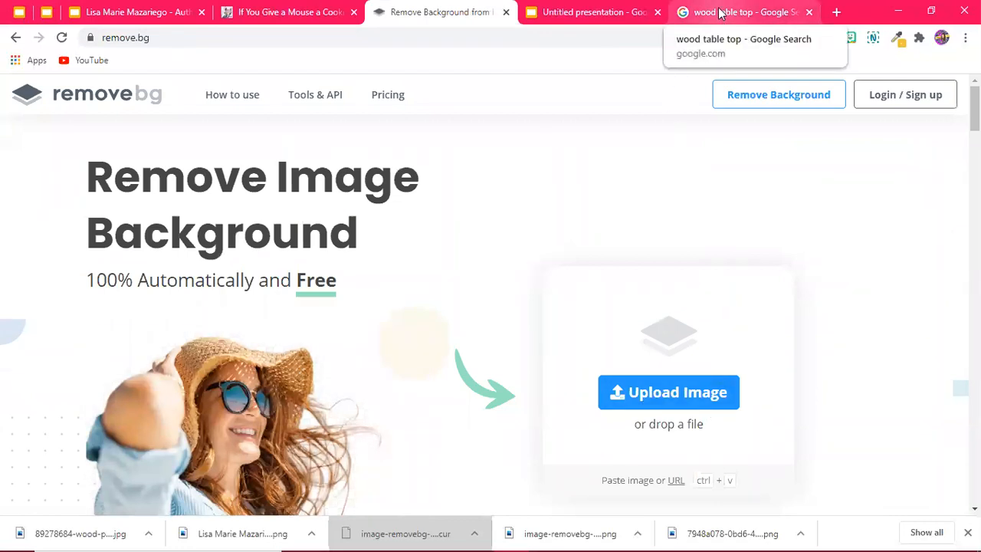
# - Search Google Images for 'green crayon' and copy a wax crayon picture
pyautogui.click(739, 12)
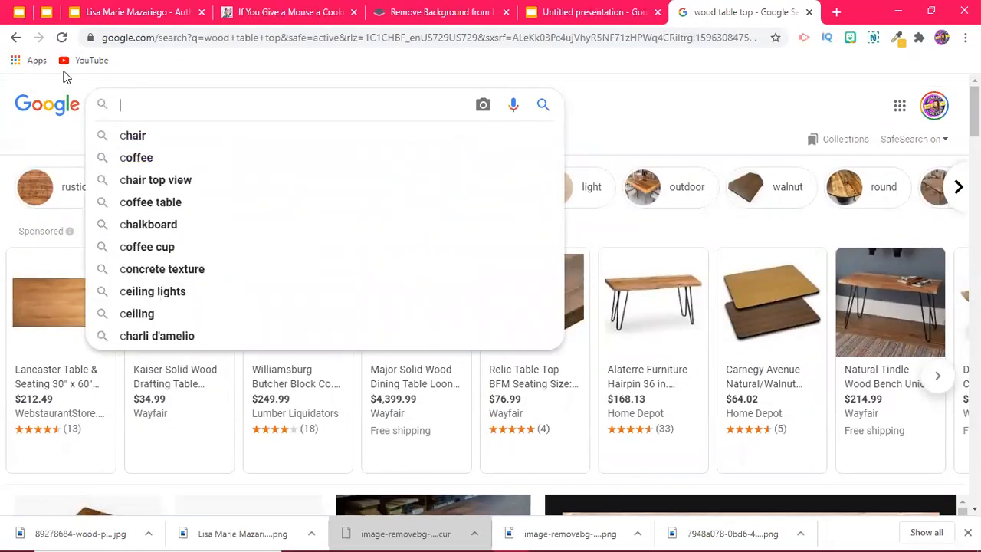
pyautogui.write('green cra')
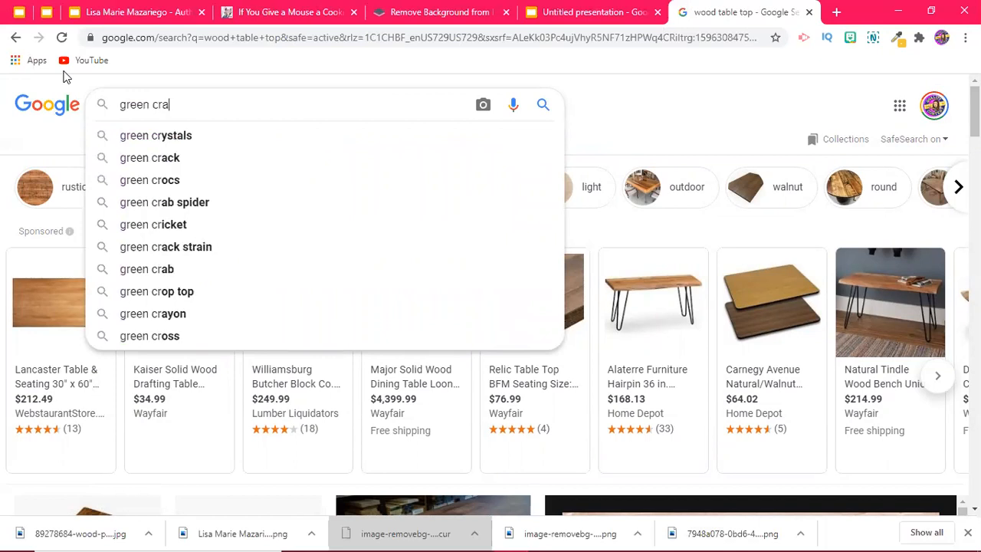
pyautogui.click(153, 313)
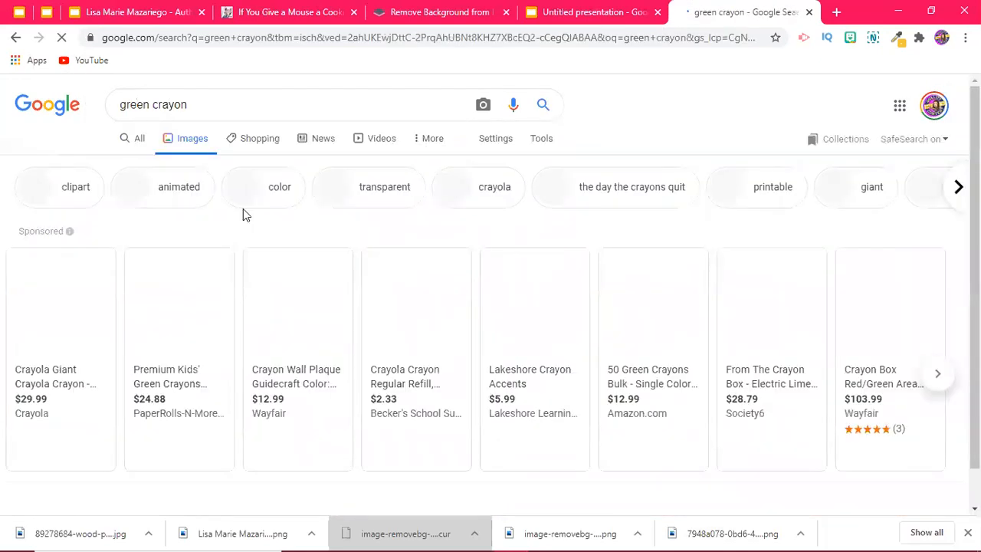
pyautogui.scroll(-3)
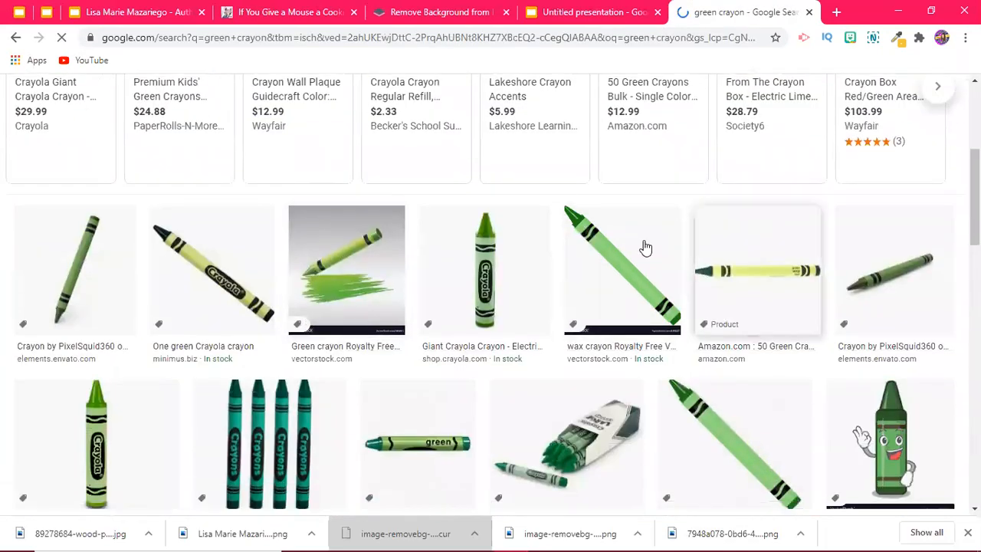
pyautogui.rightClick(623, 268)
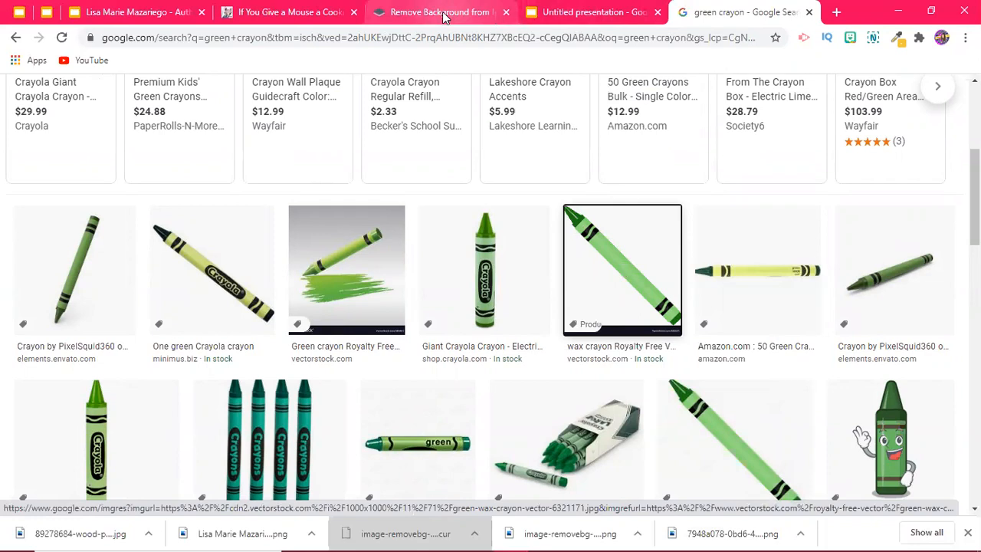
# - Run the crayon picture through remove.bg and copy the background-free result
pyautogui.click(437, 12)
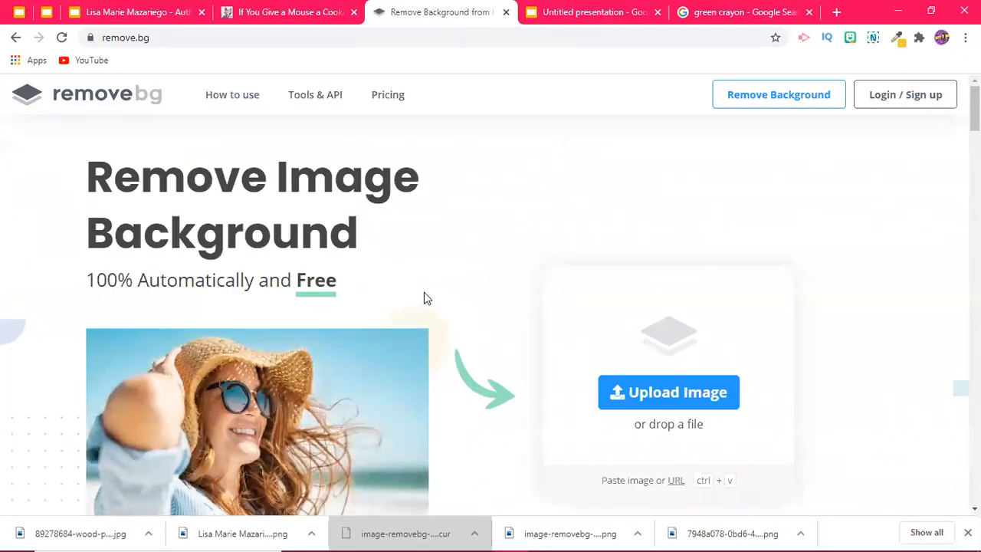
pyautogui.click(669, 392)
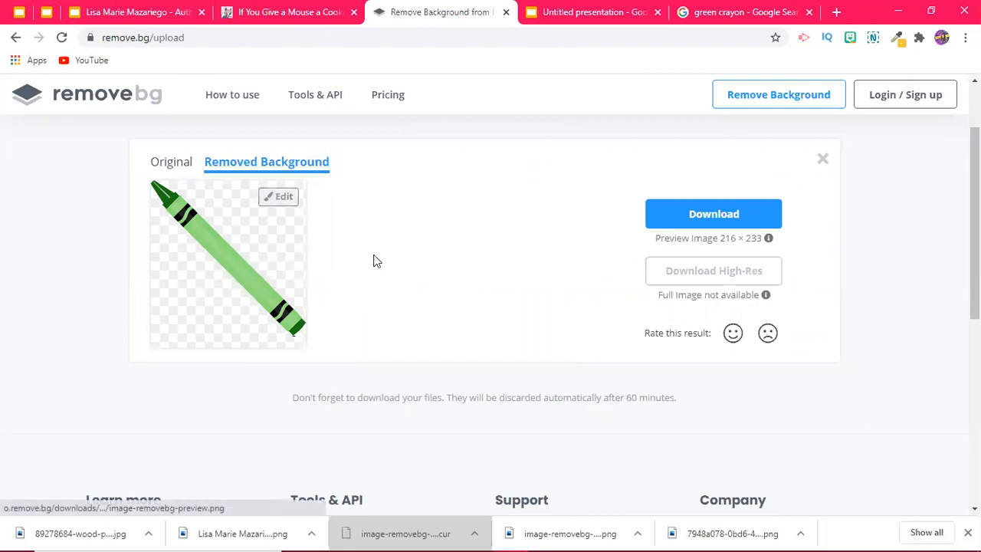
pyautogui.moveTo(675, 223)
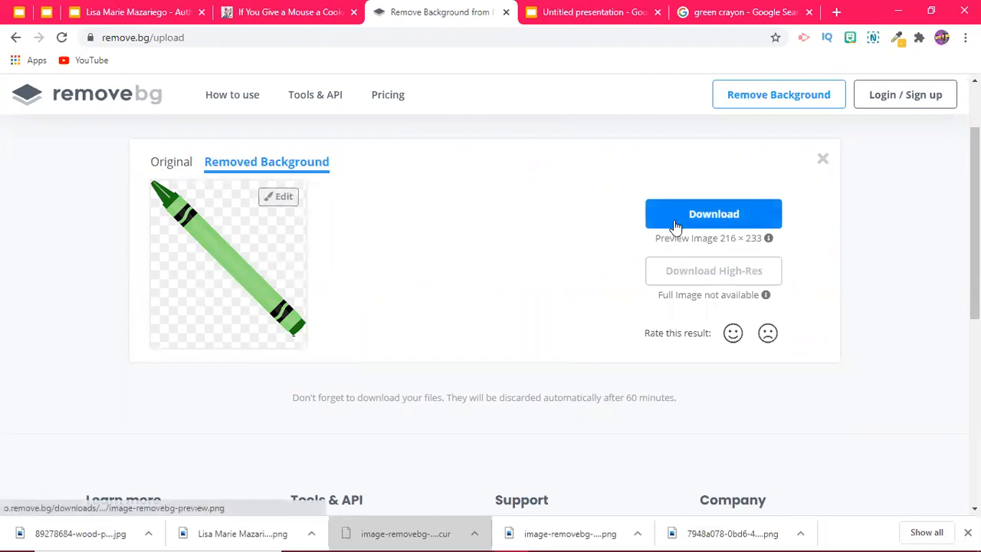
pyautogui.moveTo(224, 256)
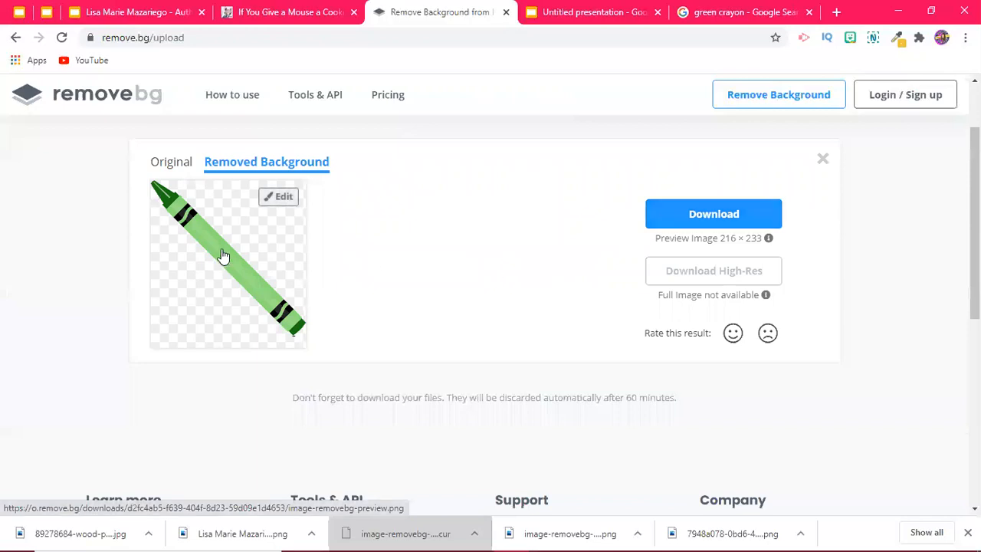
pyautogui.rightClick(222, 255)
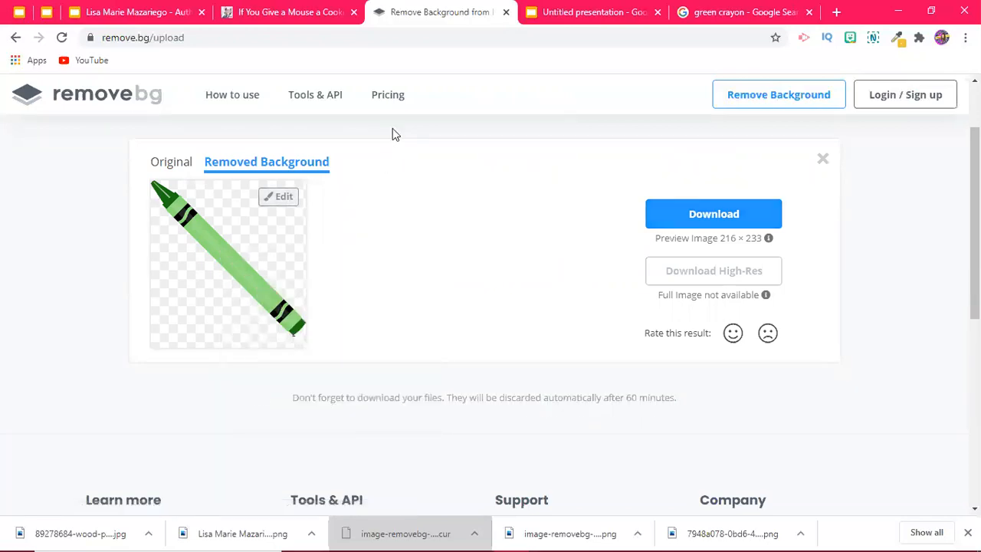
pyautogui.click(591, 12)
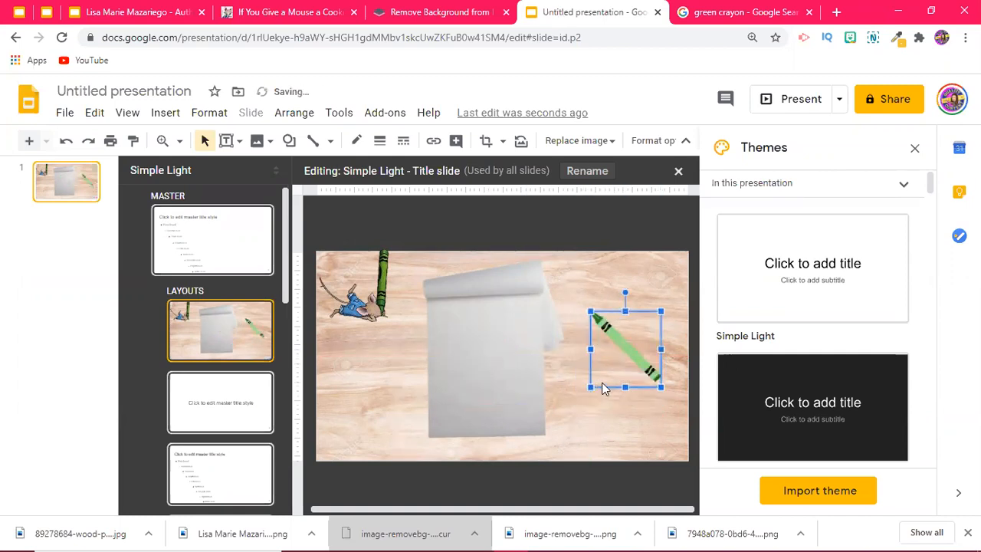
# - Move the pasted green crayon to the upper right of the wood layout
pyautogui.moveTo(625, 350); pyautogui.dragTo(626, 299)
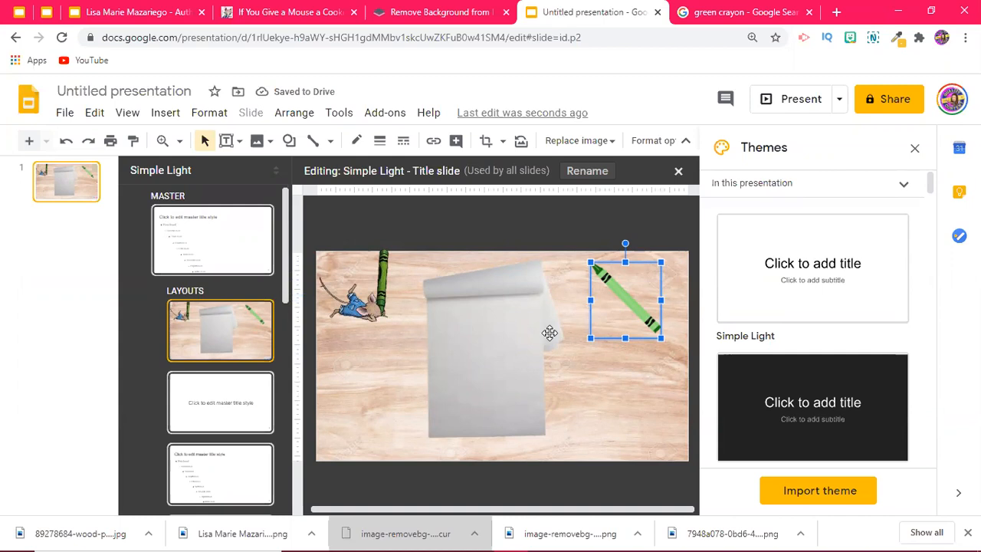
pyautogui.moveTo(509, 379)
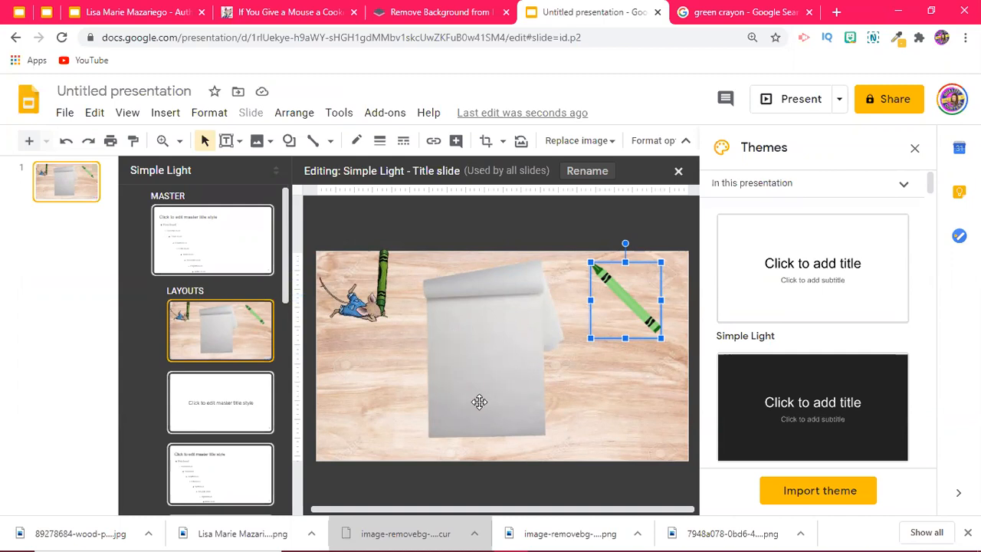
pyautogui.moveTo(225, 141)
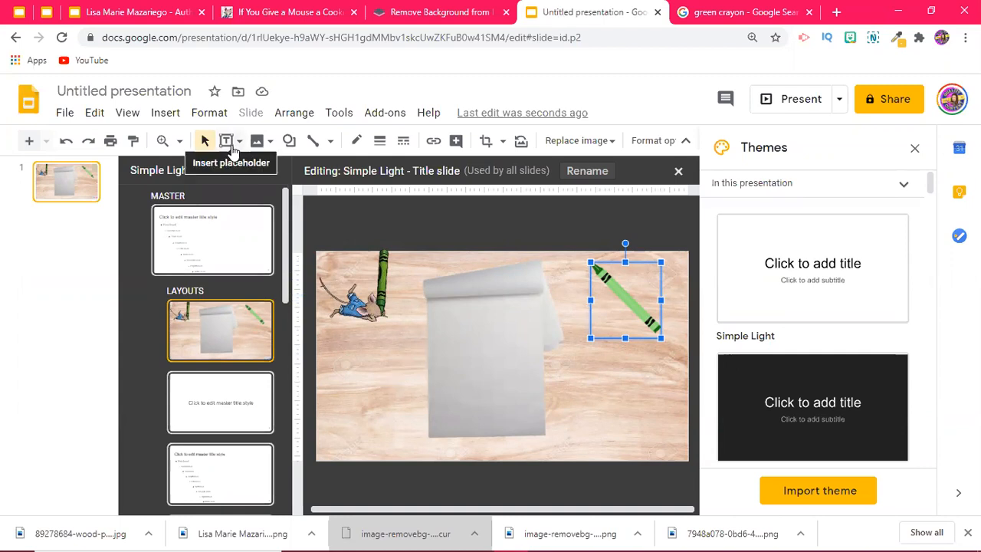
pyautogui.moveTo(230, 146)
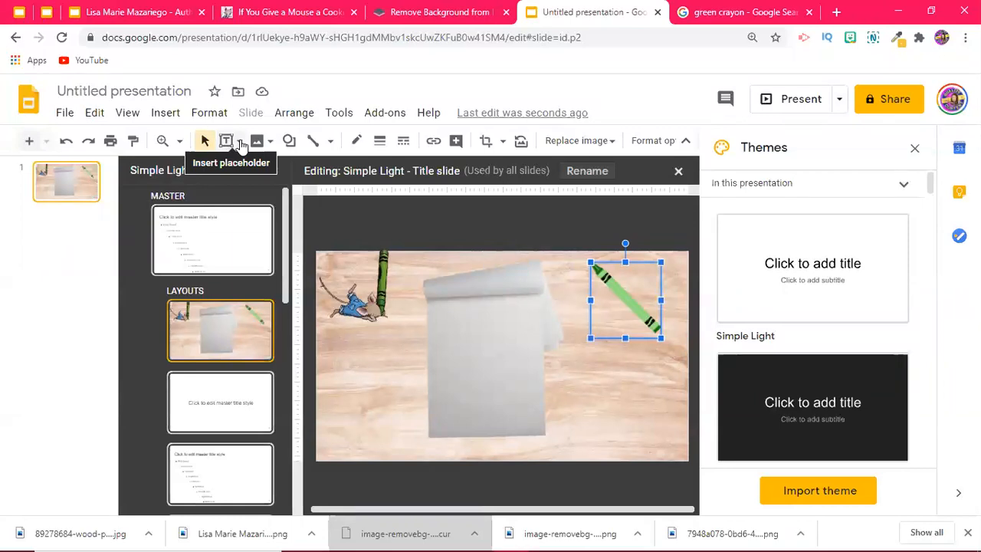
# - Draw a body text placeholder over the lower part of the paper sheet on the Title layout
pyautogui.click(242, 141)
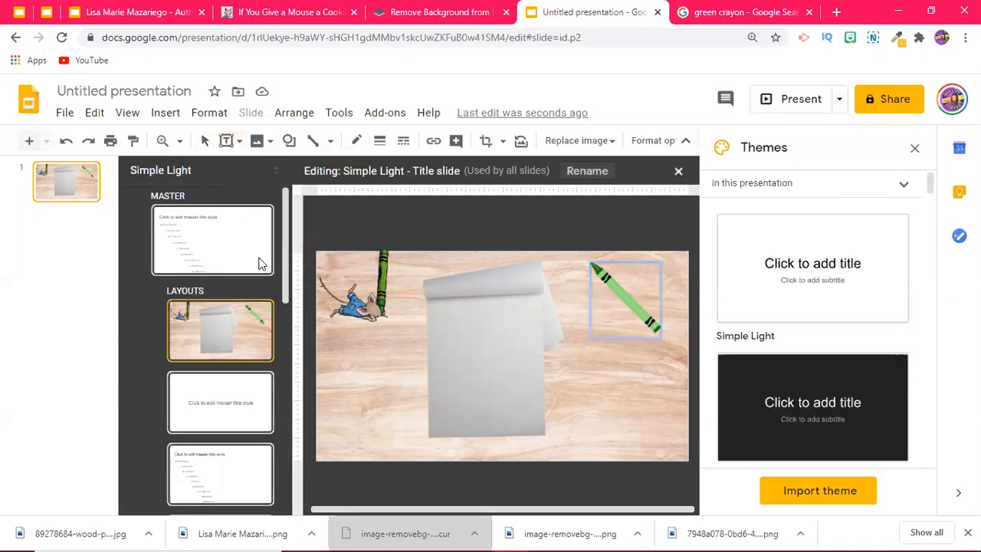
pyautogui.moveTo(433, 350); pyautogui.dragTo(522, 420)
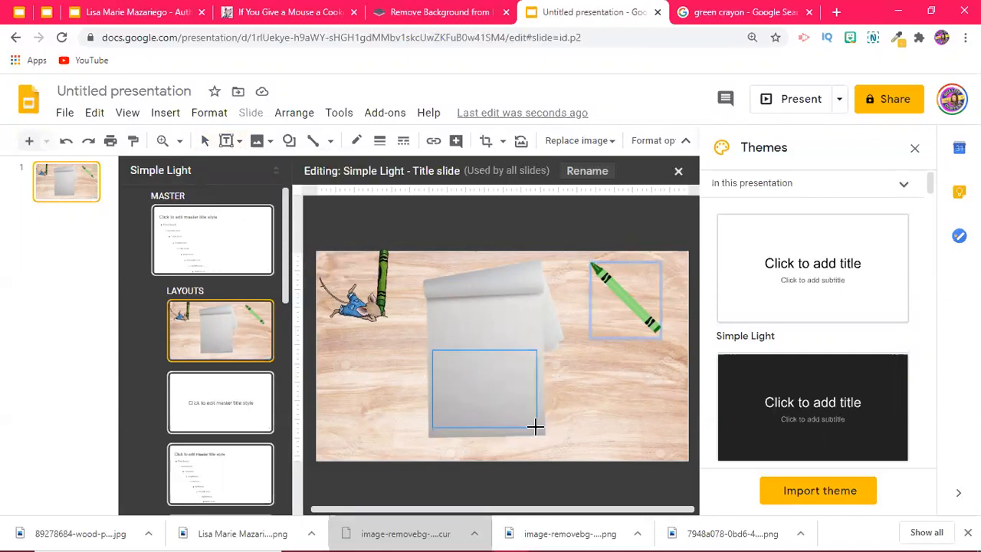
pyautogui.doubleClick(485, 387)
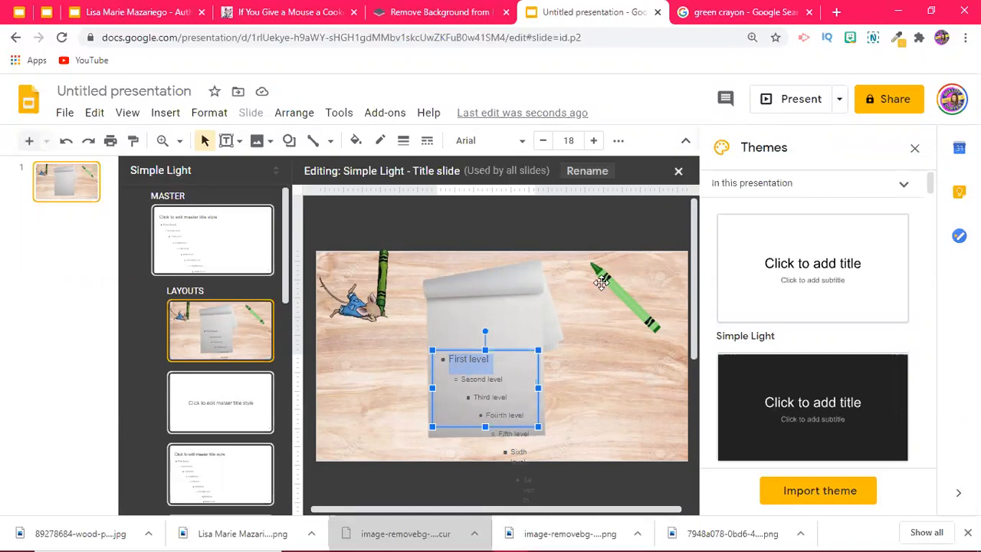
pyautogui.moveTo(498, 317)
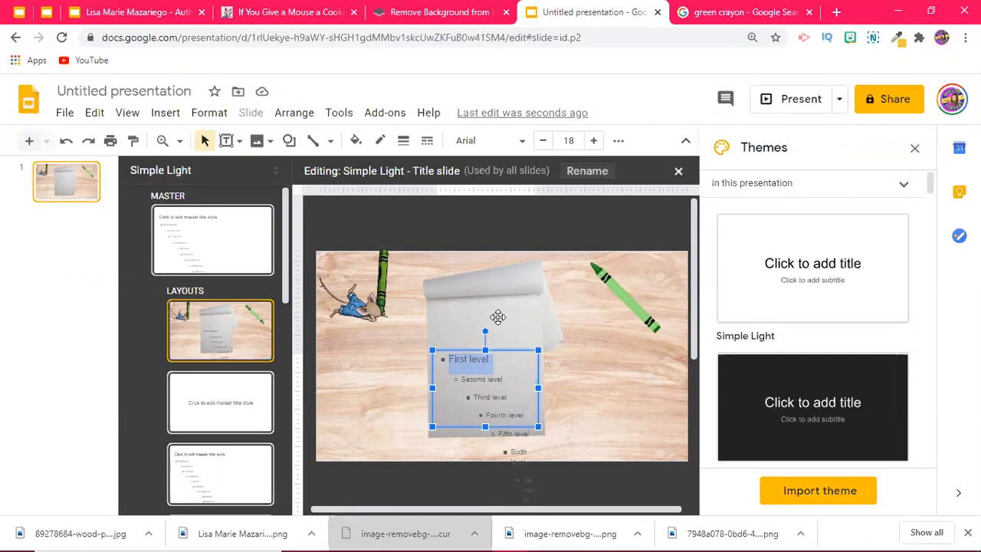
pyautogui.moveTo(472, 328)
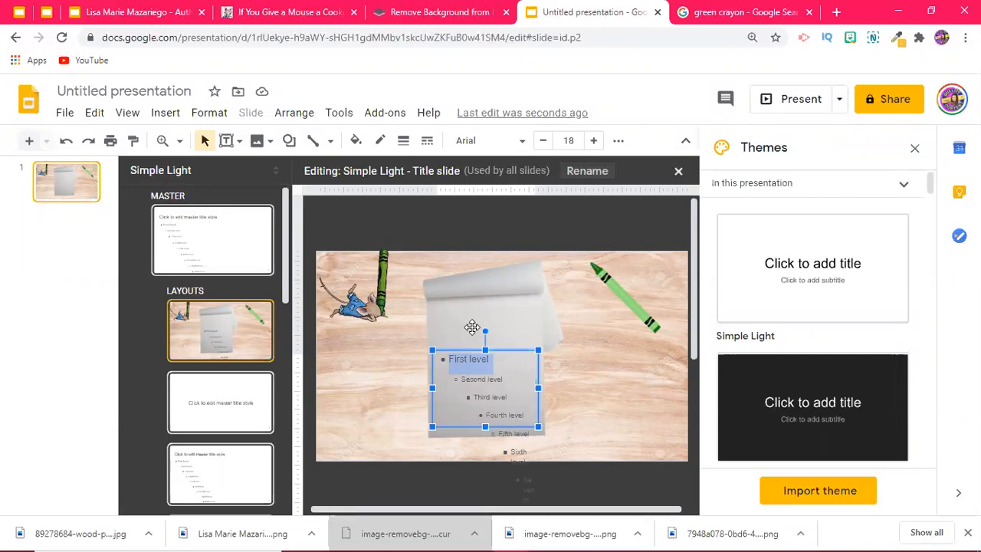
# - Add a text box on the paper reading 'How many time was her book rejected' above the placeholder
pyautogui.click(239, 142)
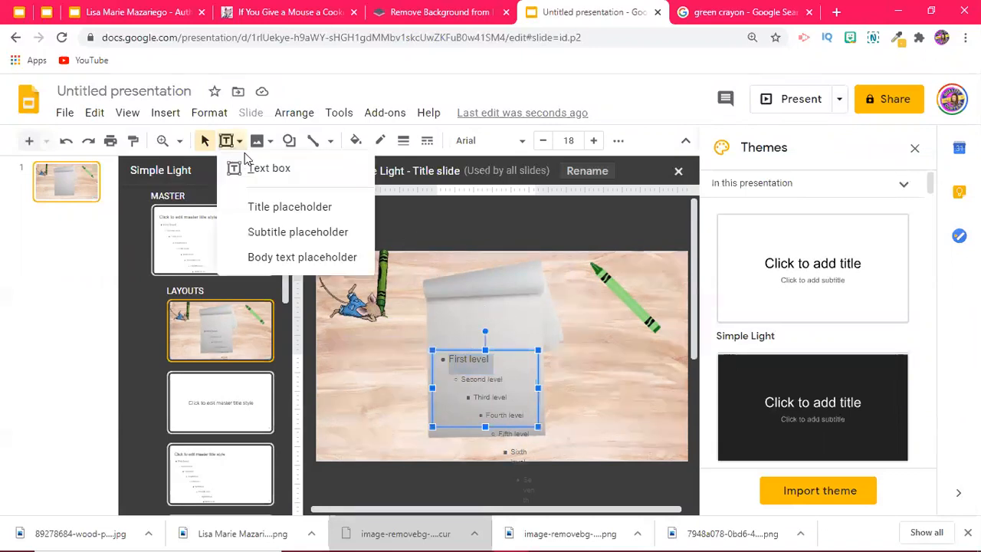
pyautogui.moveTo(264, 170)
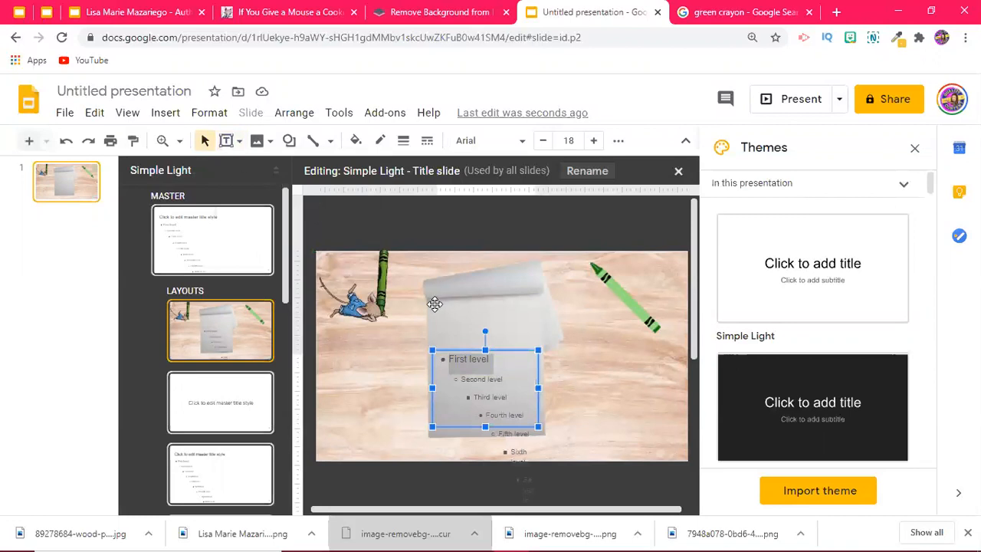
pyautogui.click(226, 141)
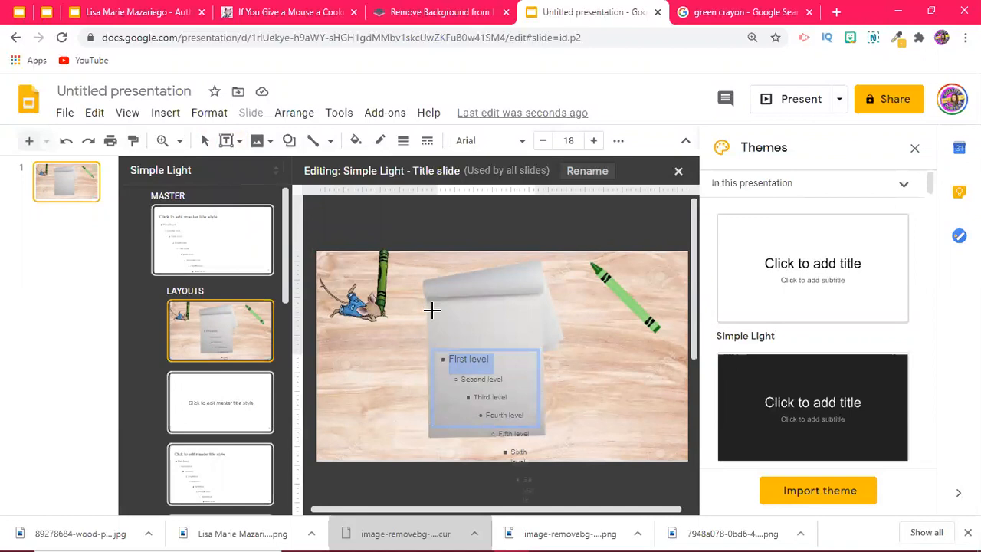
pyautogui.moveTo(433, 310); pyautogui.dragTo(537, 330)
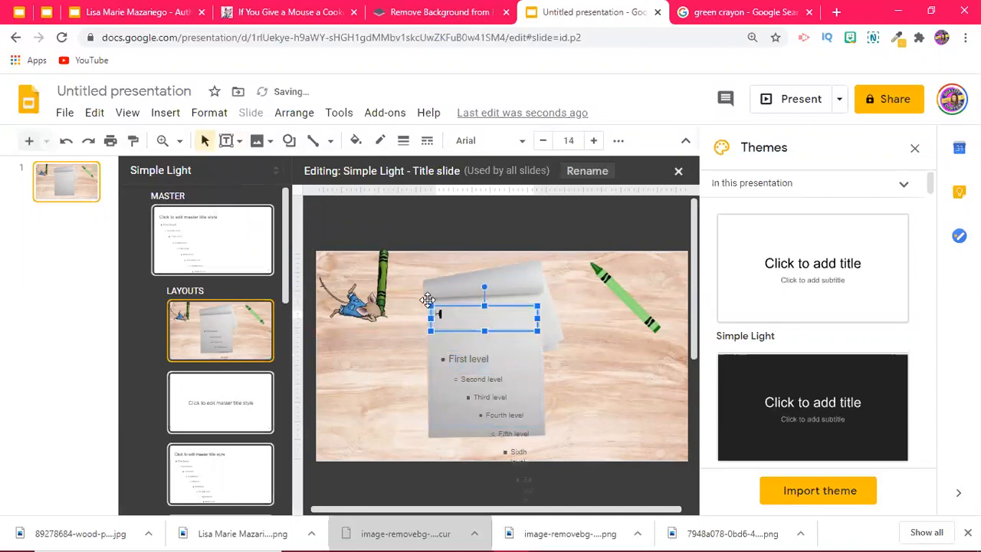
pyautogui.write('How many time')
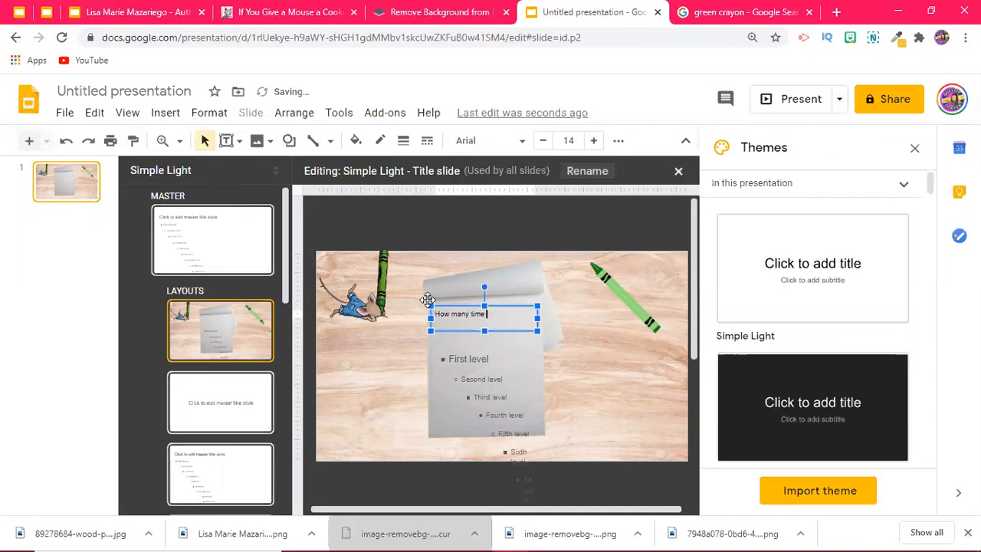
pyautogui.write('was her book')
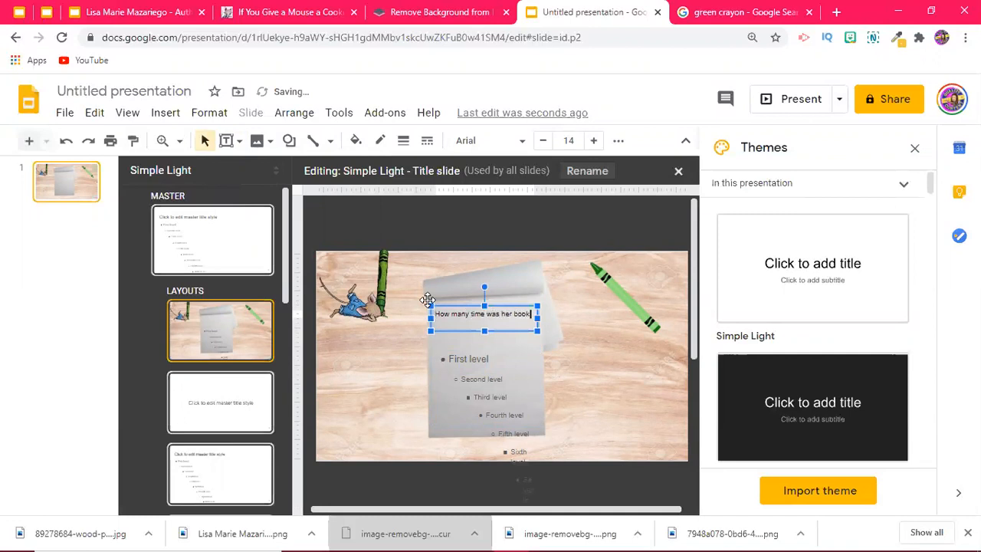
pyautogui.write('rejected?')
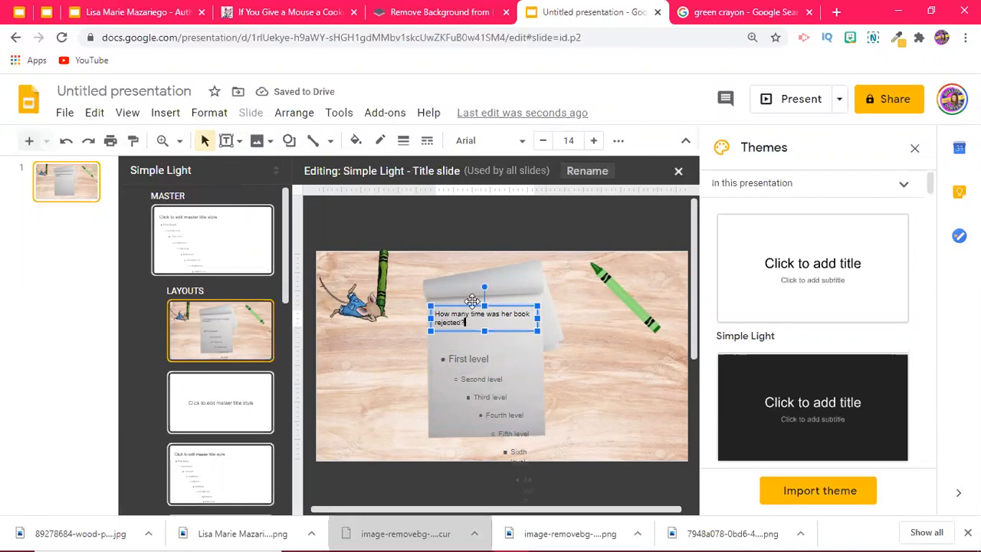
pyautogui.moveTo(406, 347)
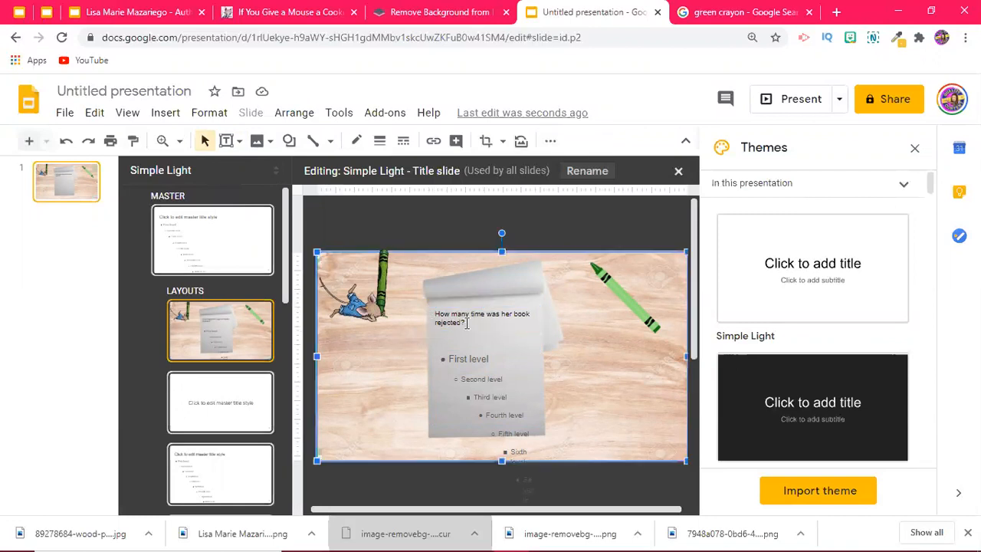
pyautogui.moveTo(439, 288)
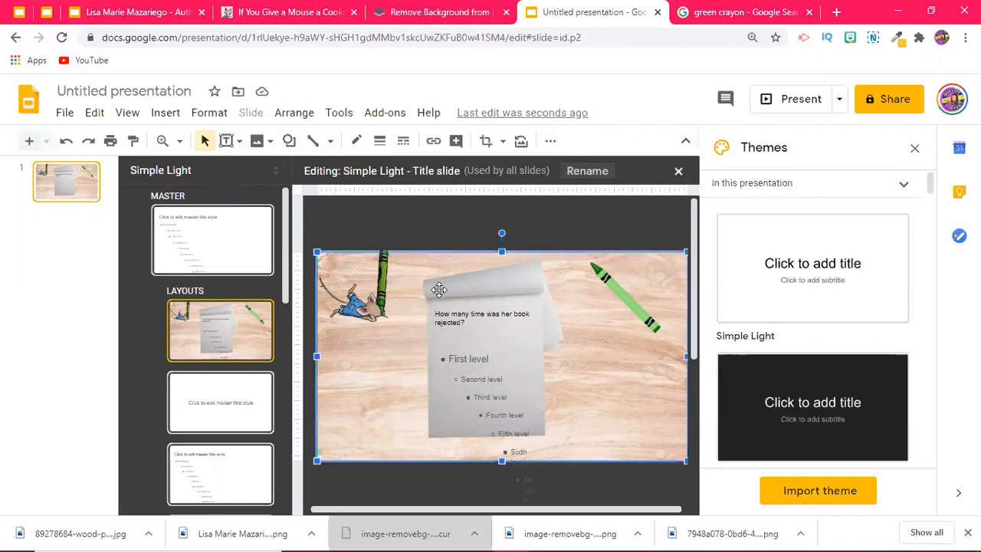
pyautogui.moveTo(452, 307)
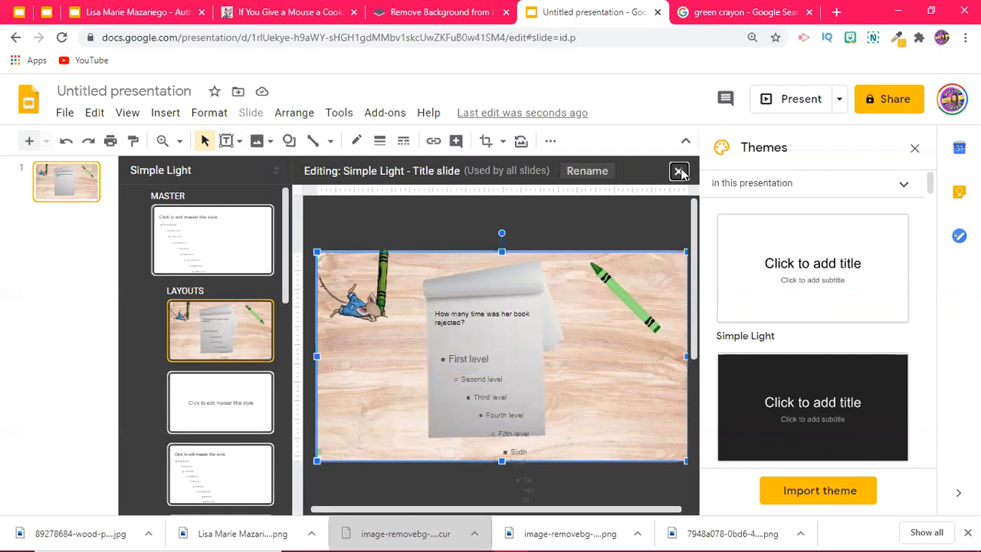
# - Leave the master layout editor, returning to the slide with the question and response box
pyautogui.click(679, 170)
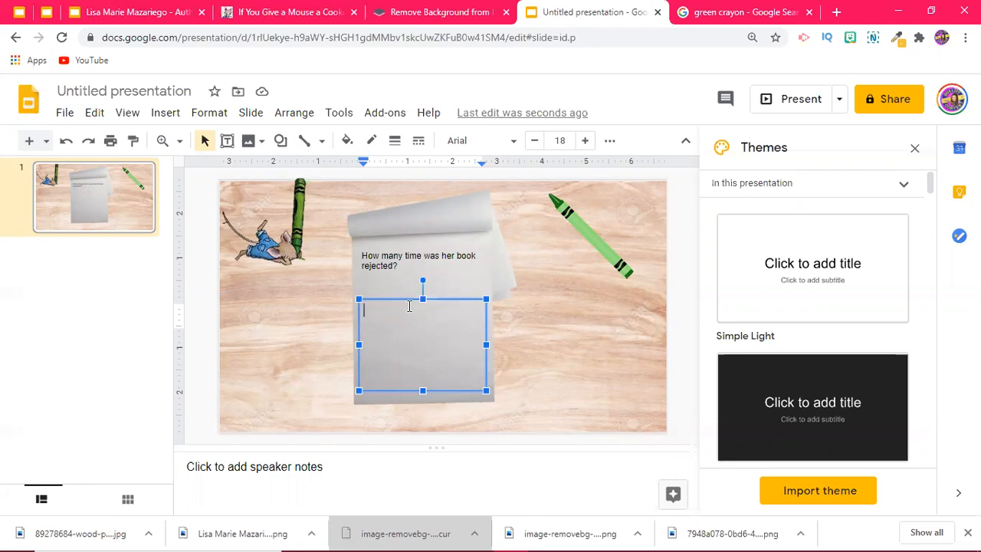
pyautogui.moveTo(399, 341)
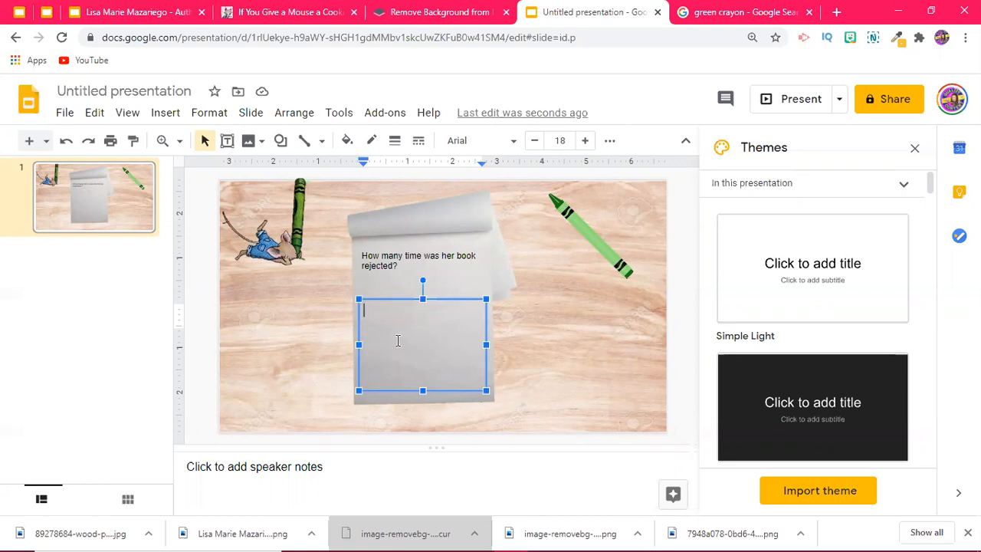
pyautogui.moveTo(376, 287)
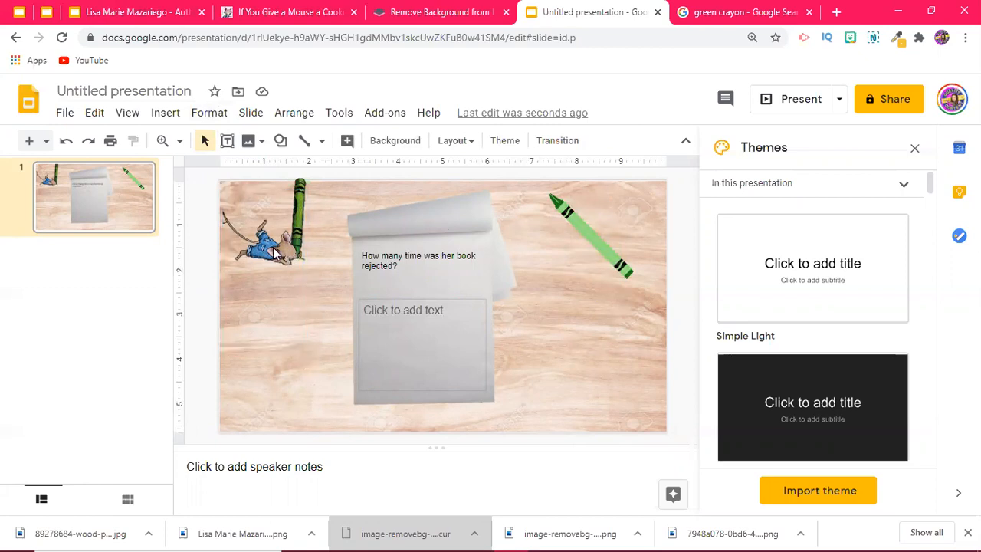
pyautogui.moveTo(264, 242)
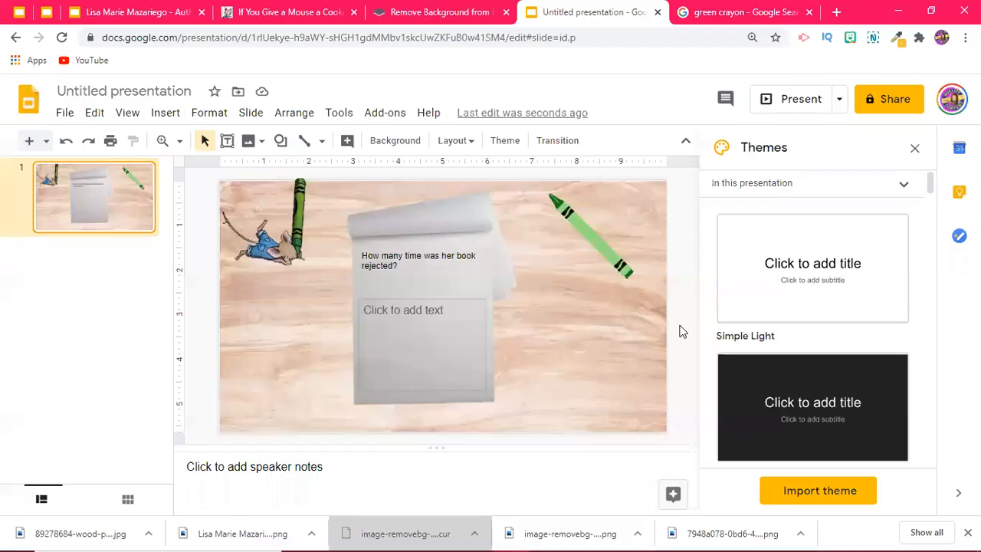
pyautogui.moveTo(741, 144)
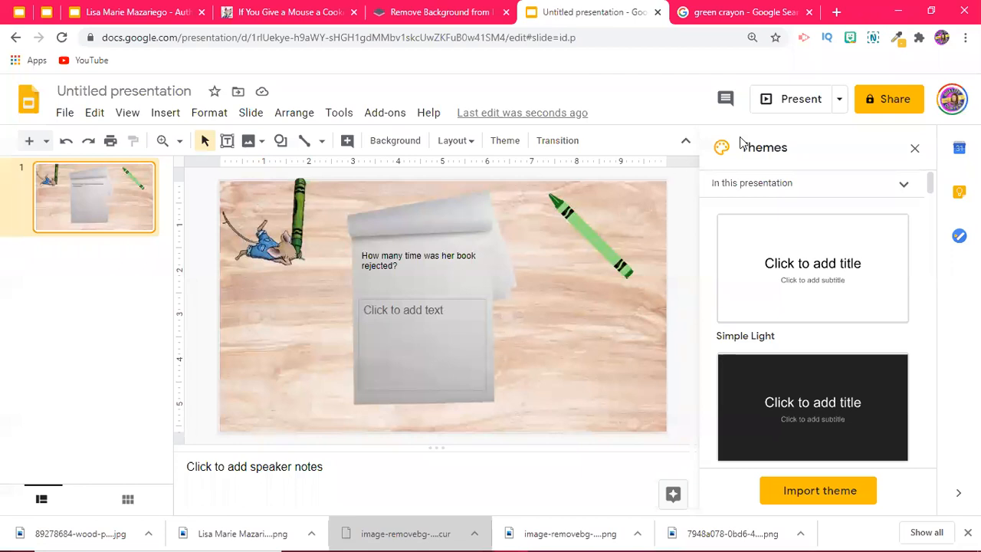
pyautogui.click(793, 98)
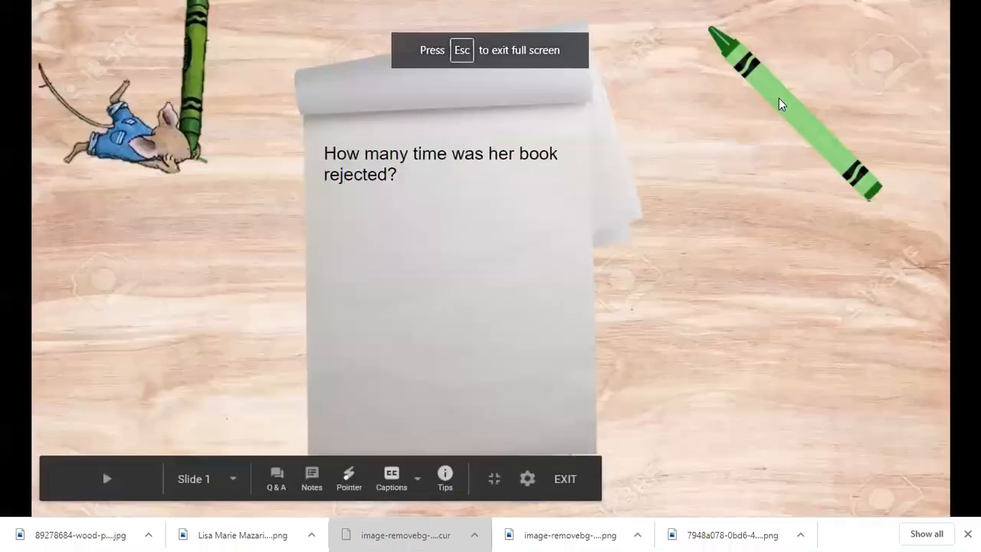
pyautogui.moveTo(155, 141)
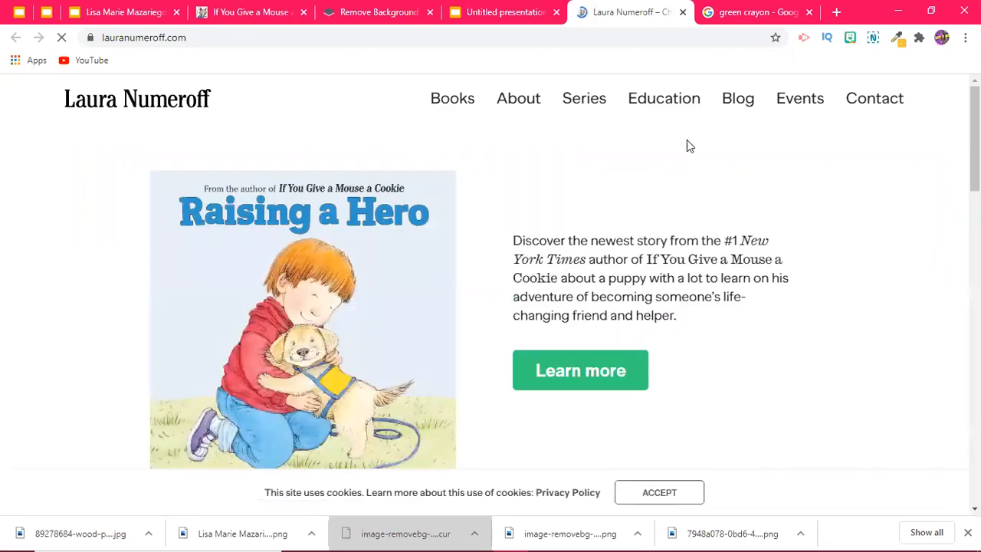
pyautogui.click(503, 12)
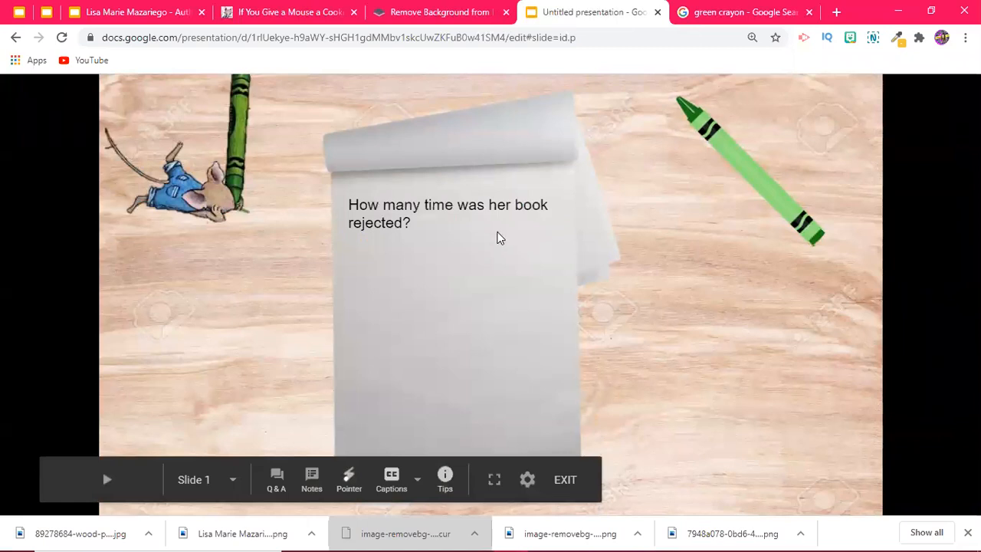
pyautogui.click(565, 479)
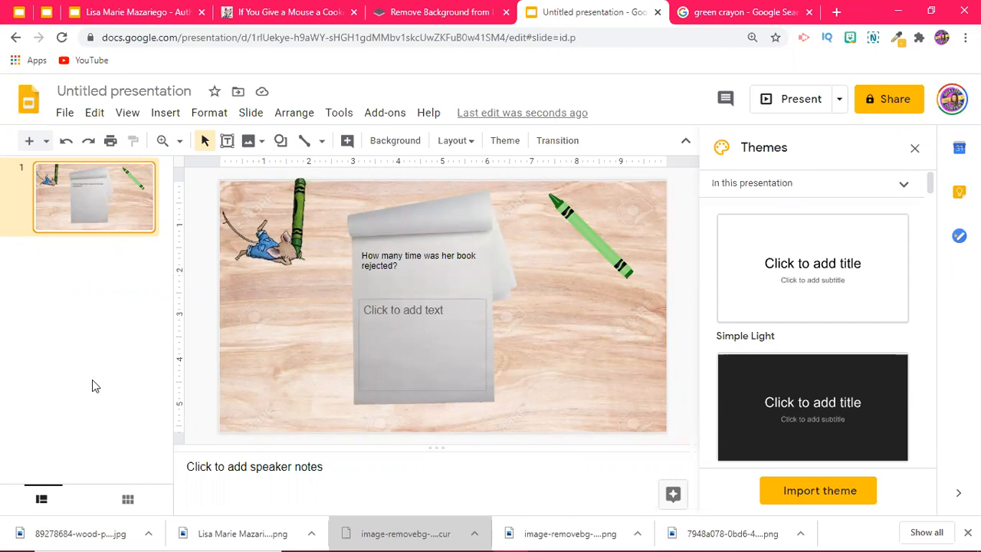
pyautogui.moveTo(90, 221)
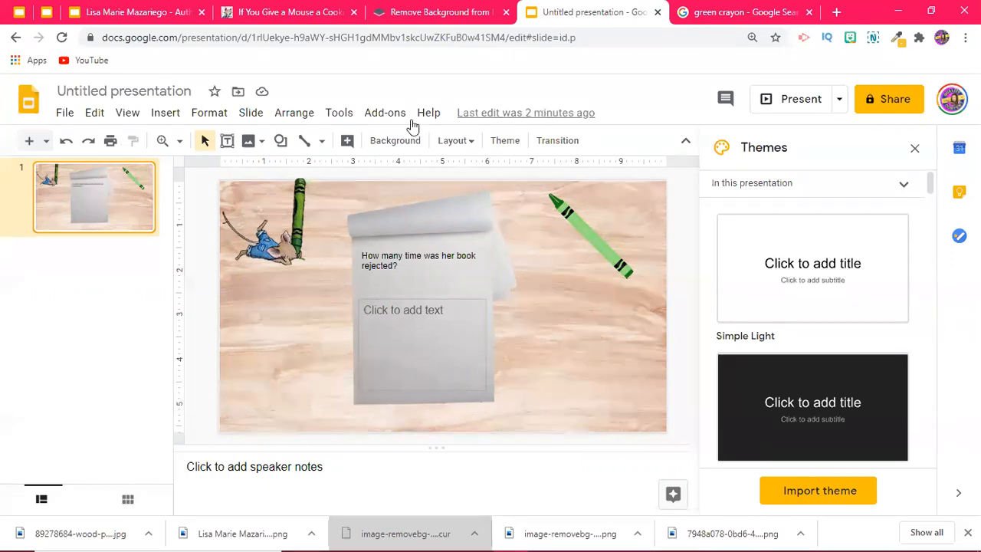
# - In the Author's Study deck, step through the birthday slide to the fourth slide asking where Laura lives
pyautogui.click(135, 13)
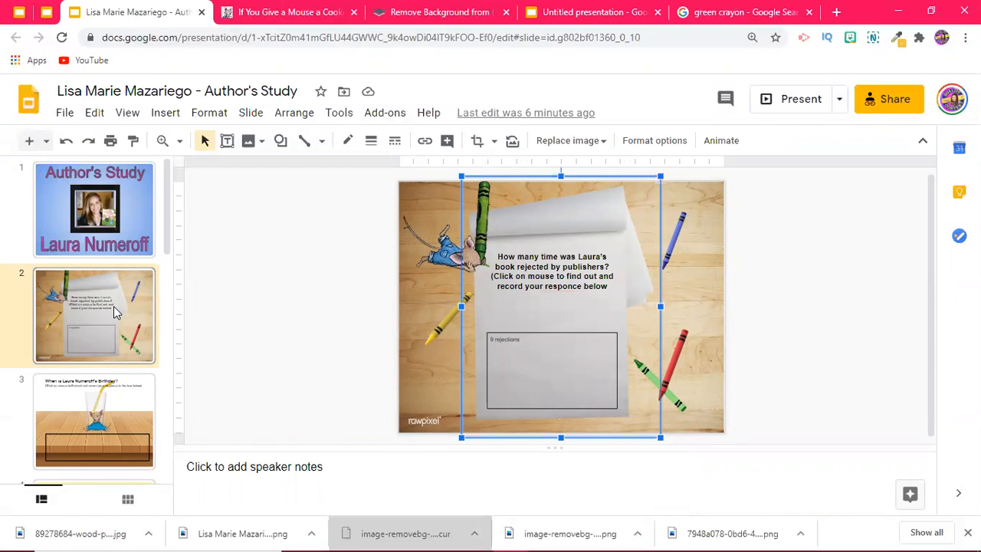
pyautogui.moveTo(129, 309)
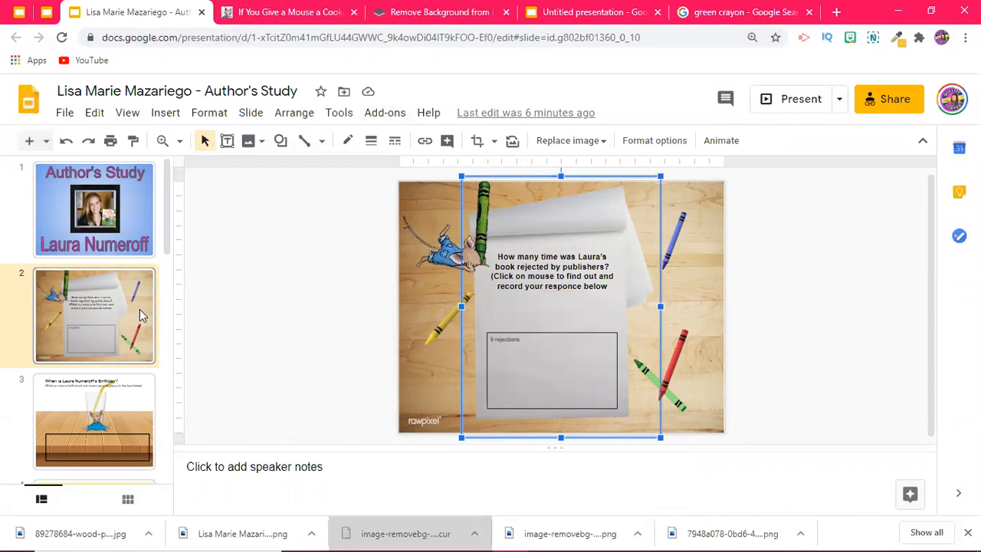
pyautogui.moveTo(141, 399)
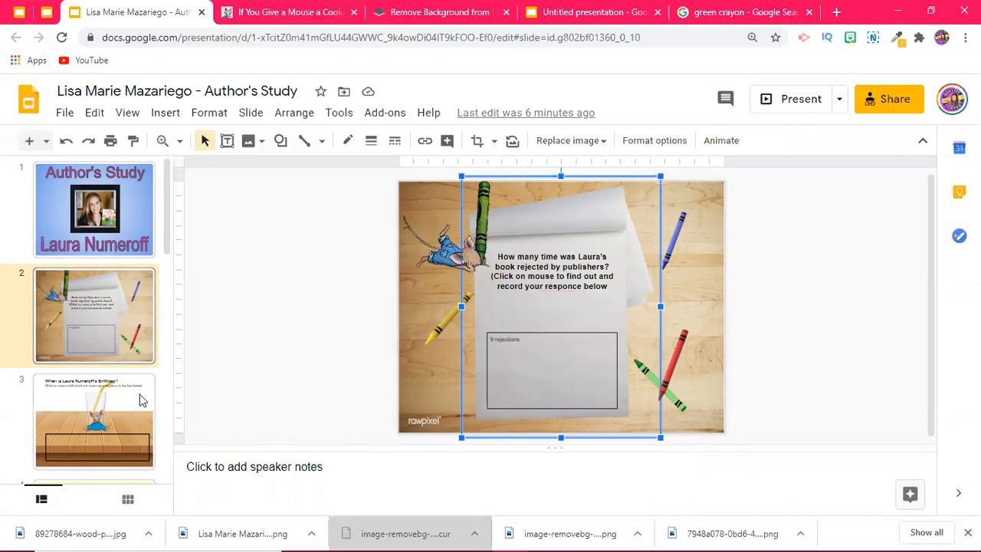
pyautogui.click(95, 414)
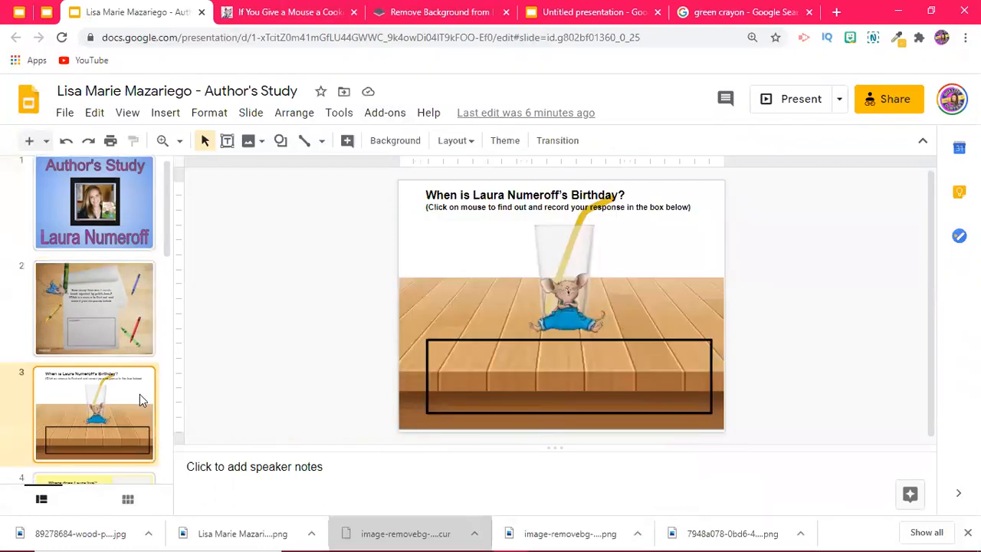
pyautogui.scroll(-3)
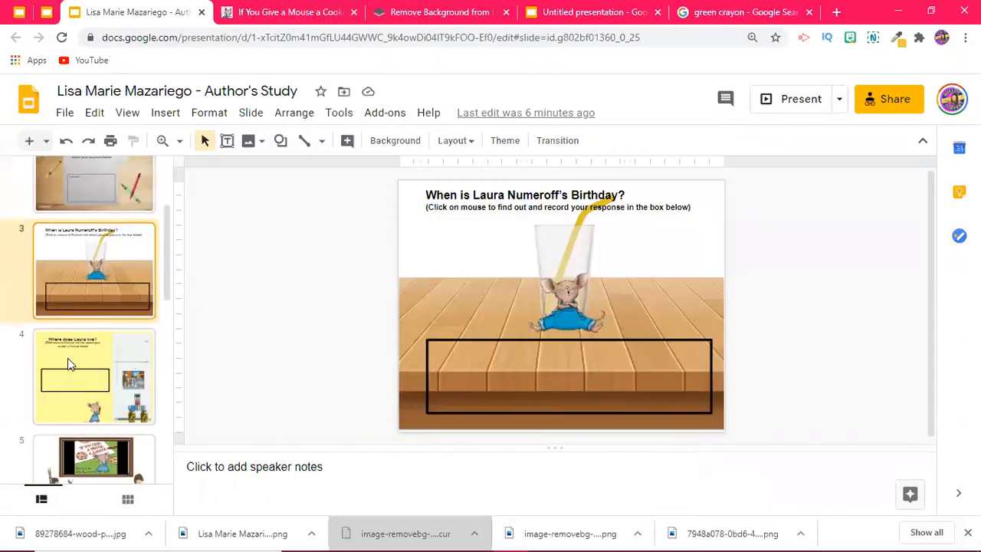
pyautogui.click(95, 375)
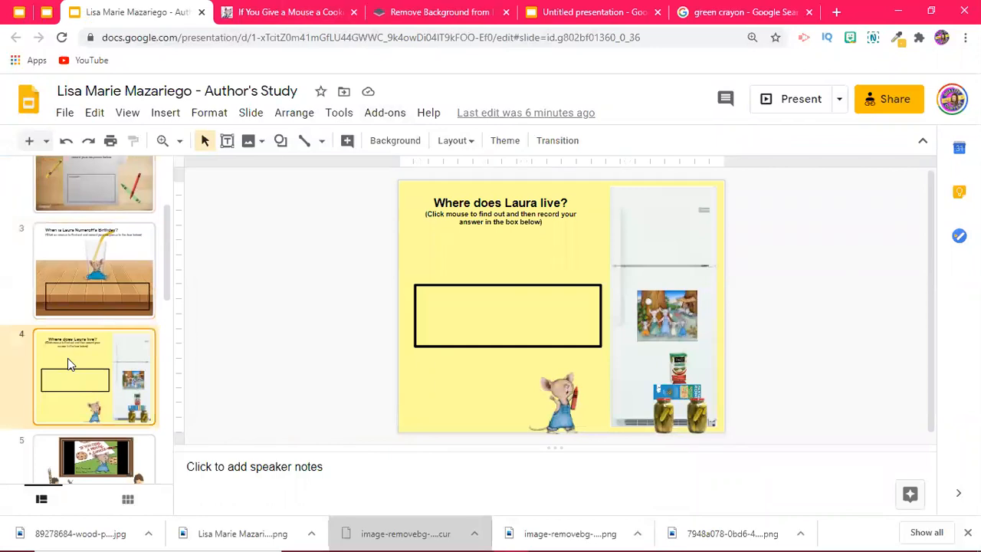